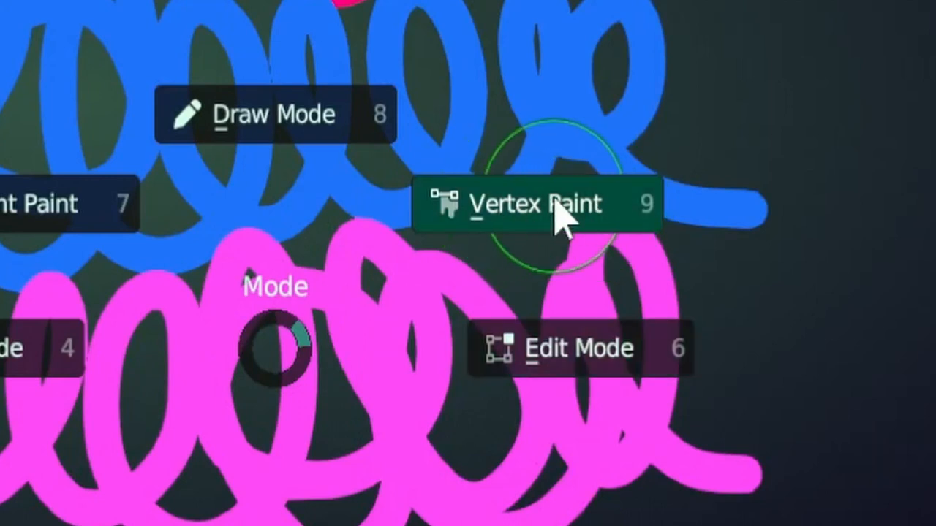
# - Put the Grease Pencil scribbles object into Vertex Paint mode
pyautogui.click(534, 203)
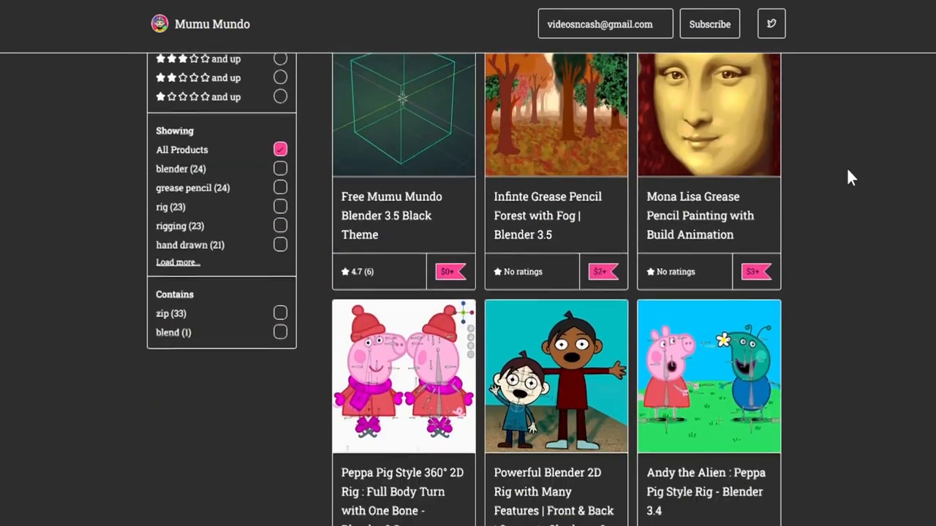
# - Scroll down through the Gumroad store's Grease Pencil product grid
pyautogui.scroll(-3)
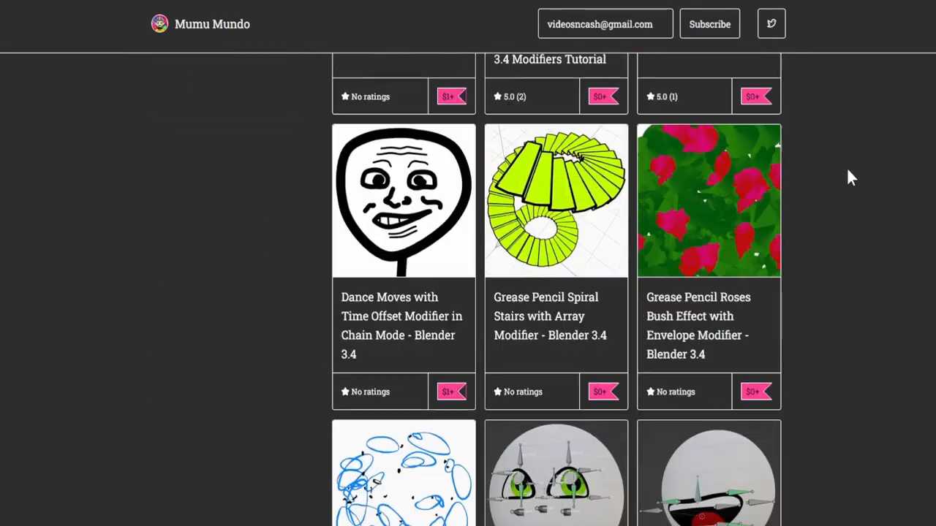
pyautogui.scroll(-3)
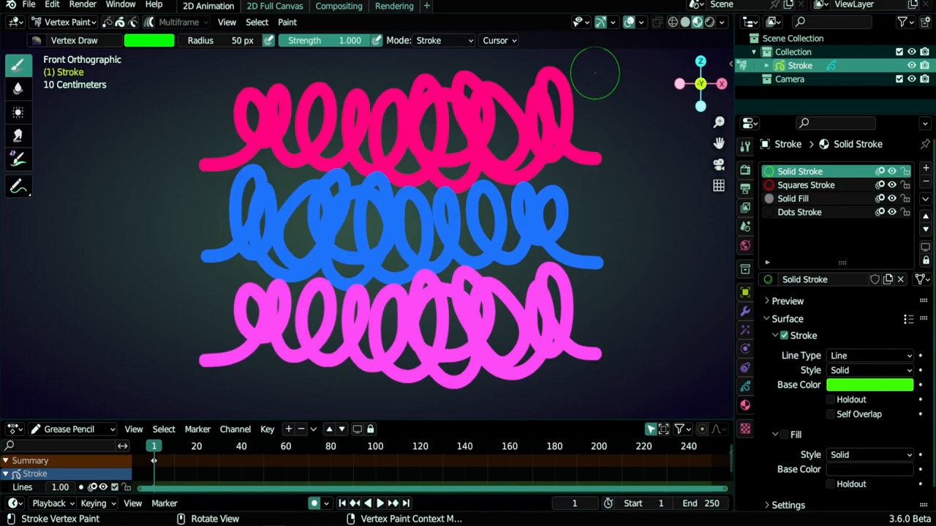
pyautogui.moveTo(519, 234)
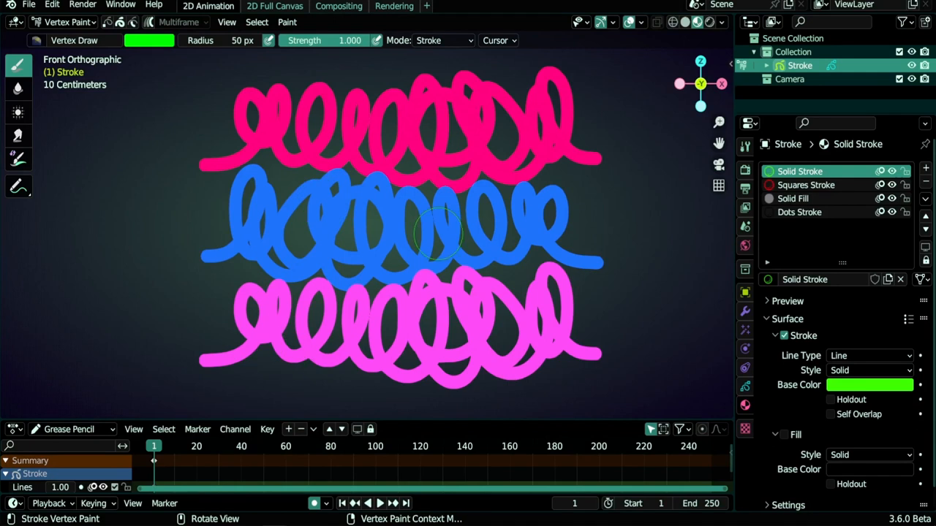
pyautogui.moveTo(208, 254)
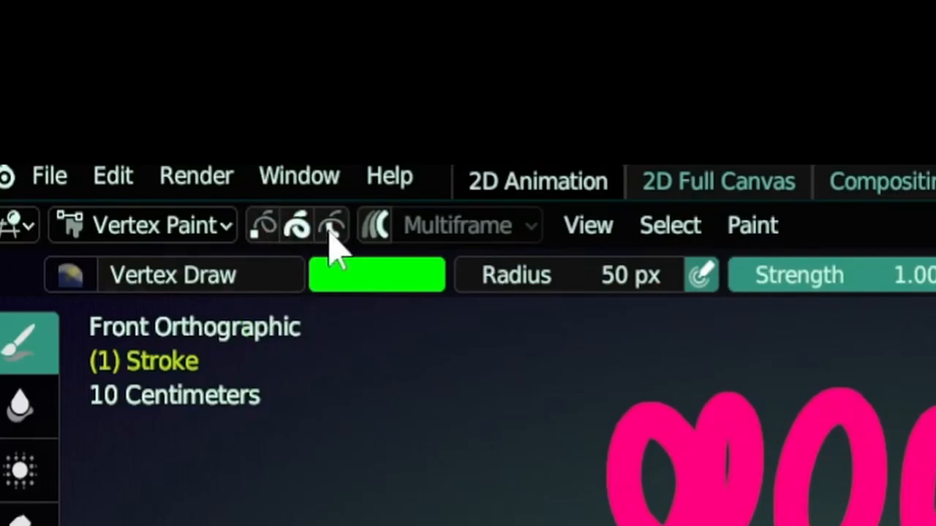
pyautogui.moveTo(261, 225)
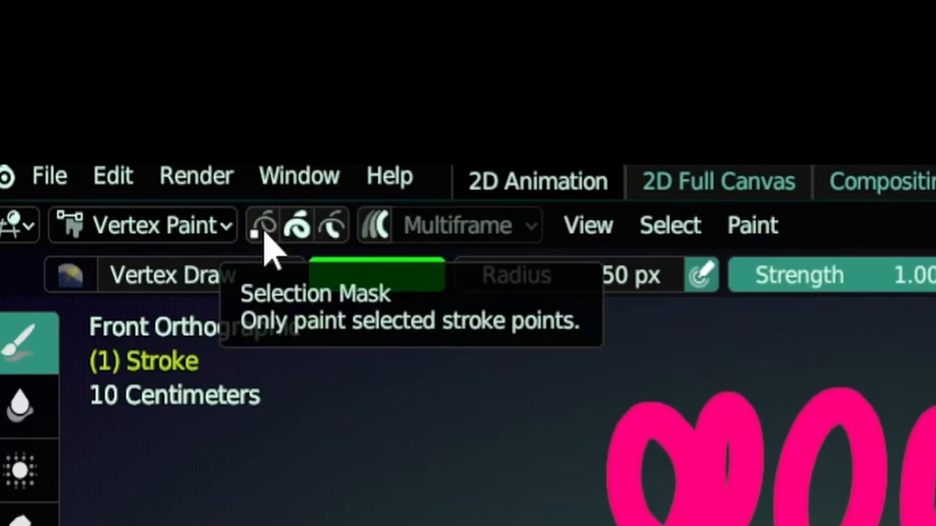
# - Enable the Selection Mask so painting affects only selected stroke points
pyautogui.click(261, 225)
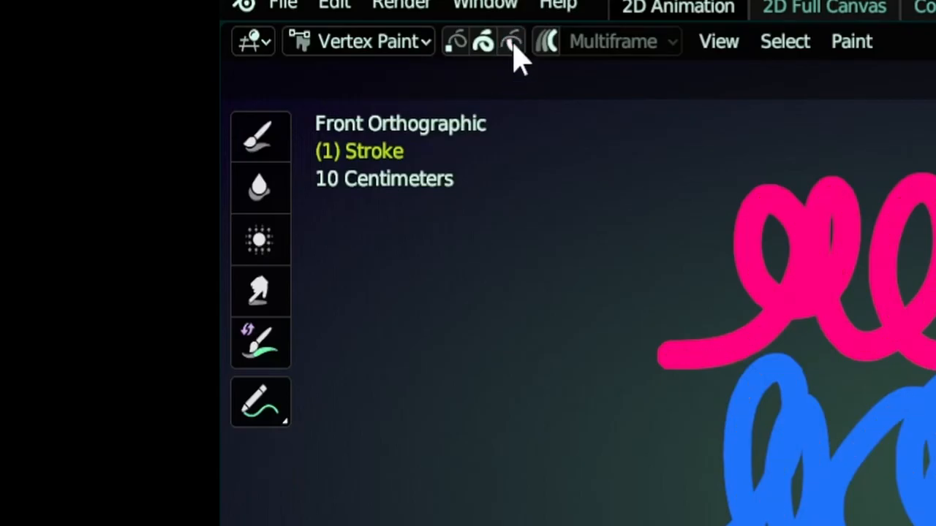
# - Switch the selection mask to the next stroke-part mode and activate the Select tool
pyautogui.click(510, 41)
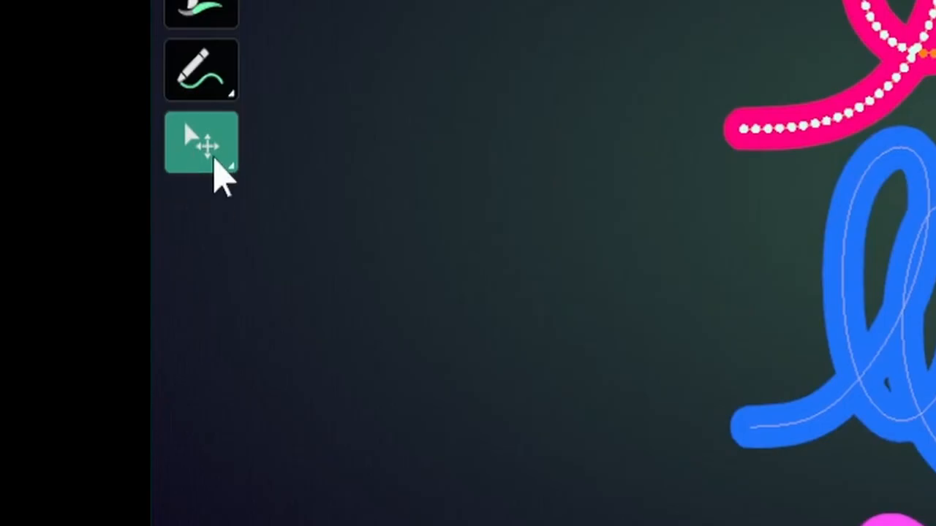
pyautogui.moveTo(216, 164)
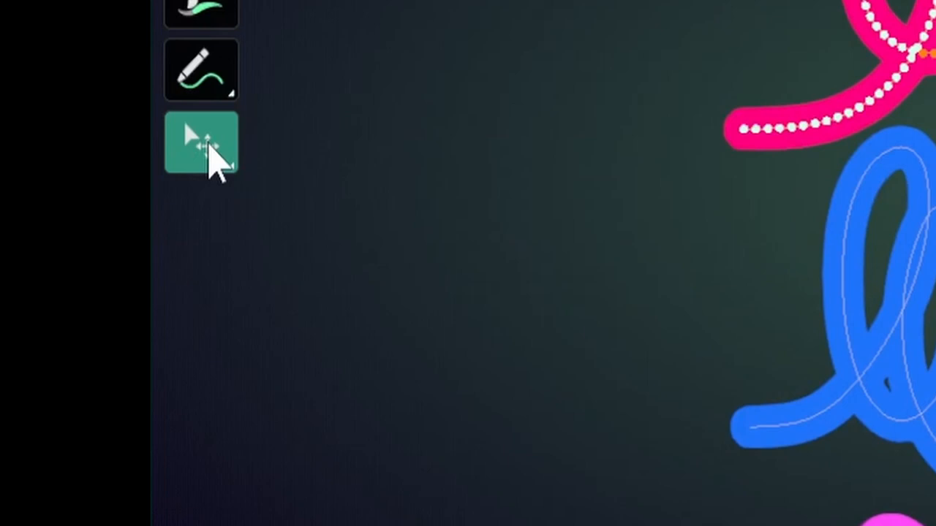
pyautogui.click(202, 140)
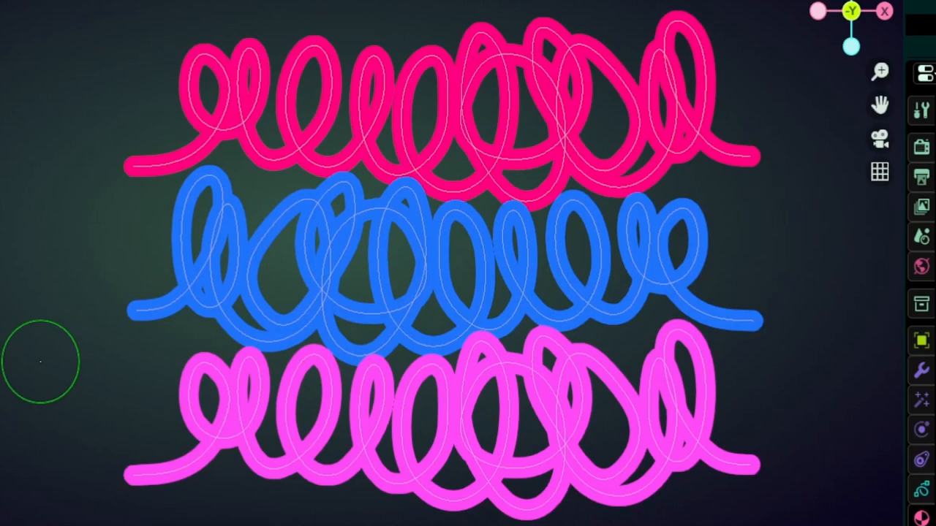
# - Circle-select points along the left ends of the pink and blue strokes
pyautogui.press('c')
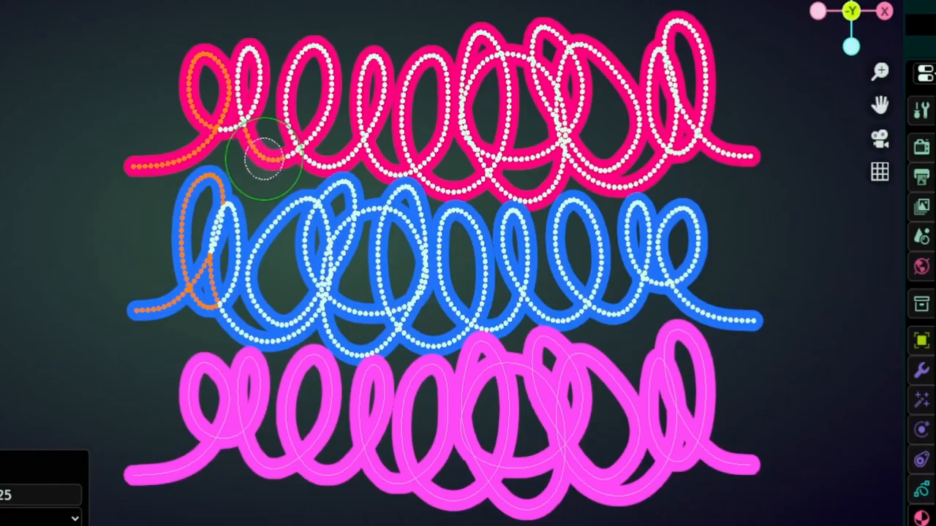
pyautogui.moveTo(263, 153); pyautogui.dragTo(358, 157)
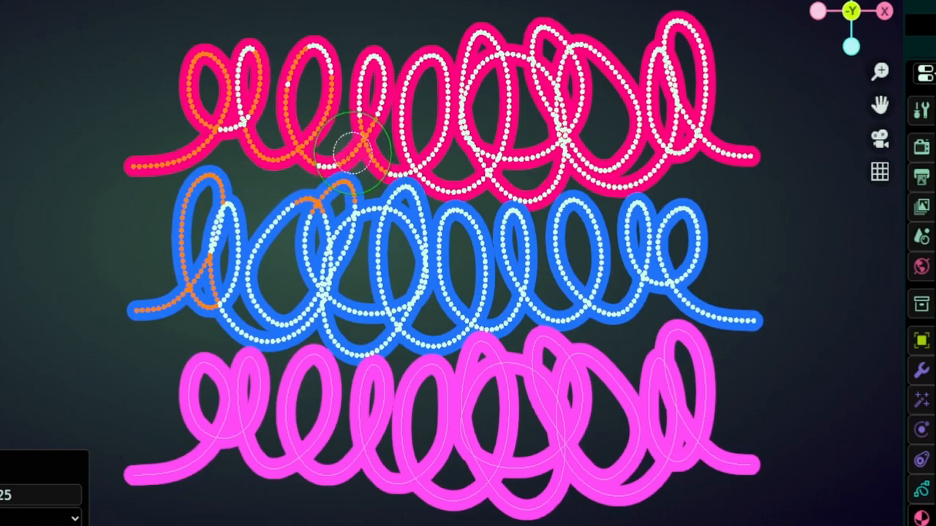
pyautogui.moveTo(149, 279)
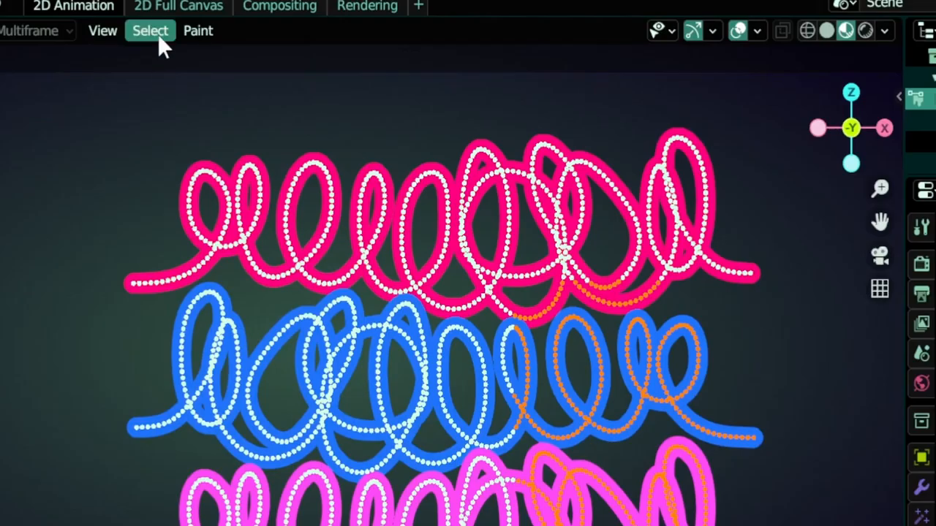
# - Bring up the Select menu to choose colour-attribute selection for the spiral points
pyautogui.click(149, 29)
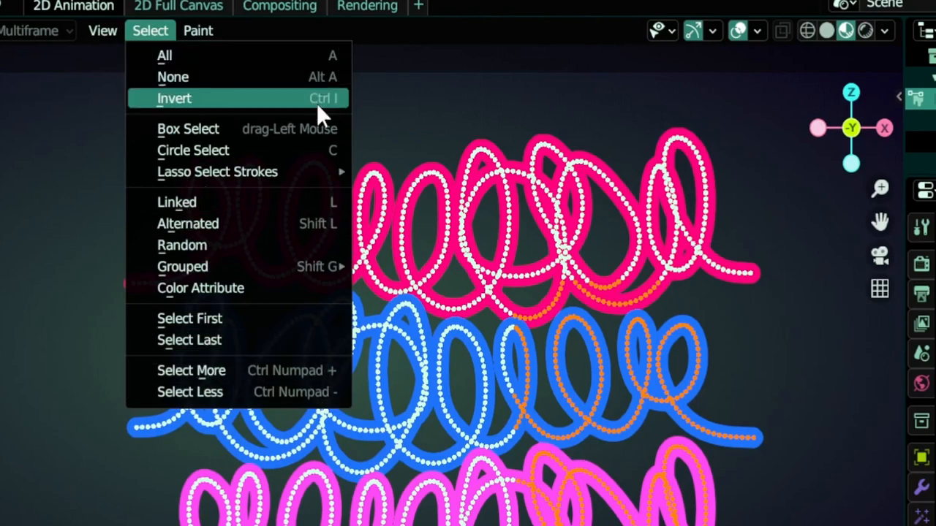
pyautogui.moveTo(323, 233)
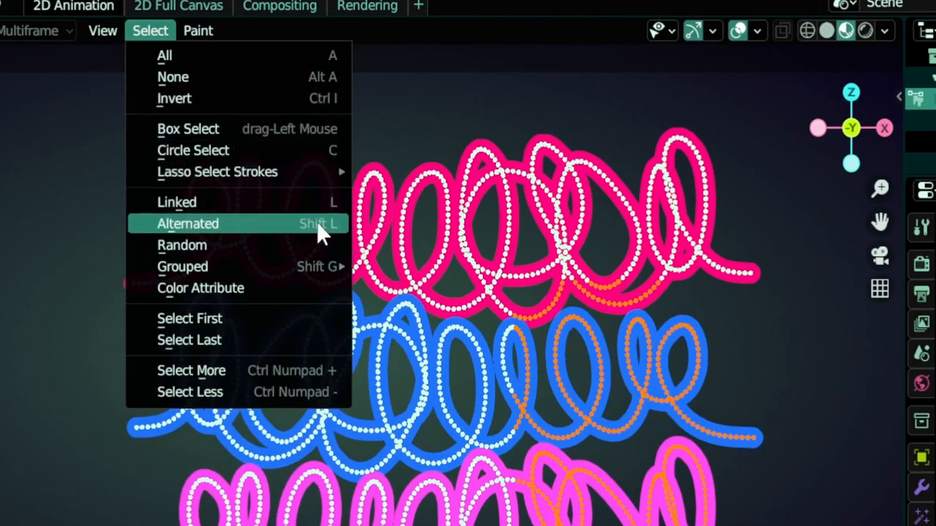
pyautogui.moveTo(216, 172)
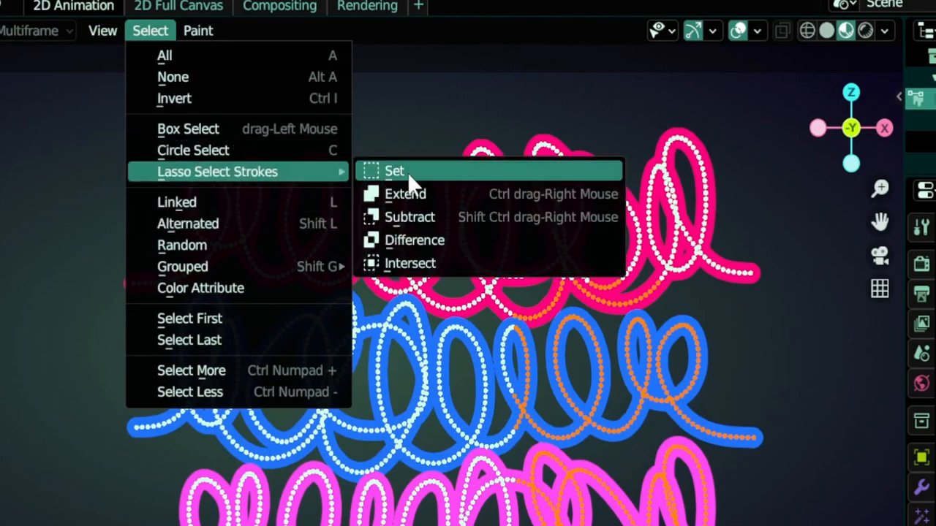
pyautogui.moveTo(409, 216)
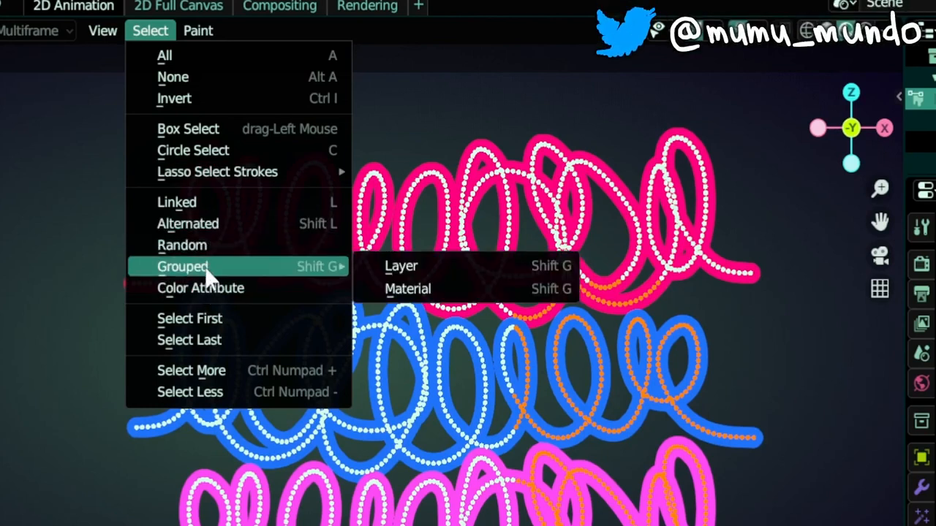
pyautogui.moveTo(400, 267)
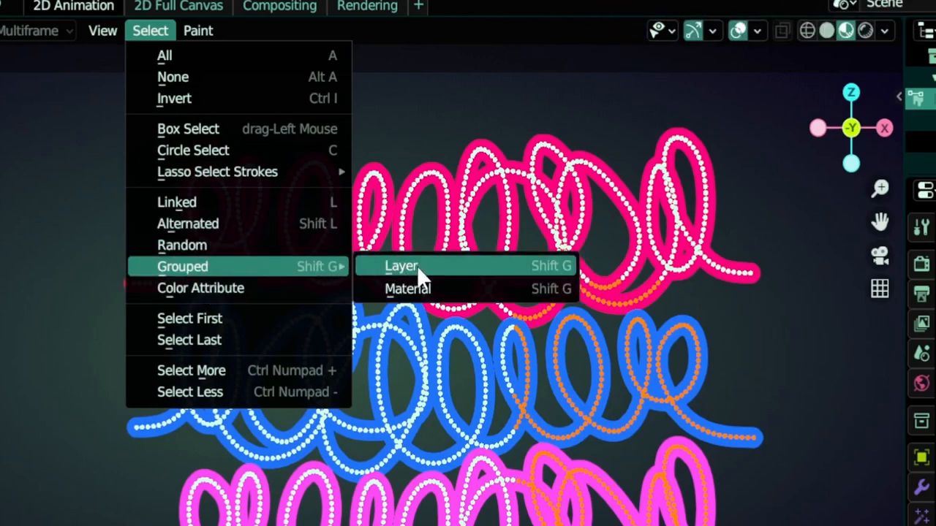
pyautogui.moveTo(391, 300)
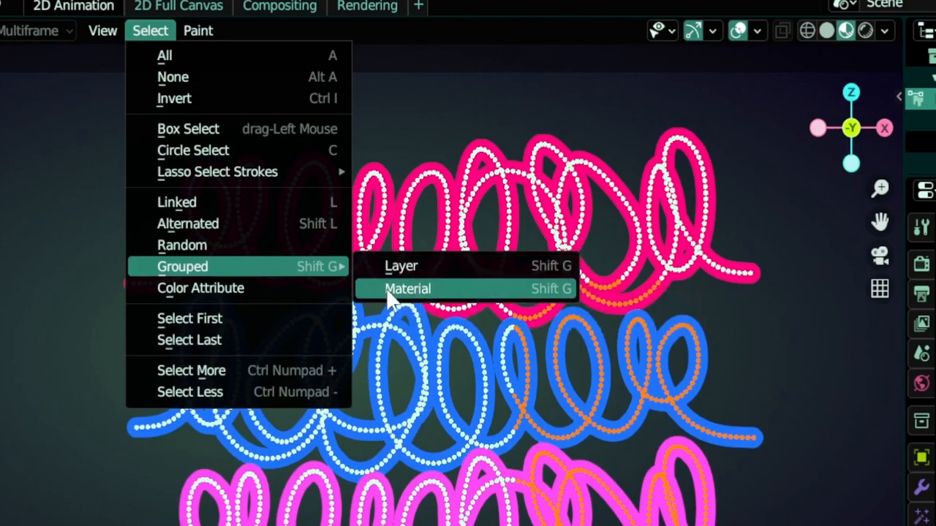
pyautogui.moveTo(424, 300)
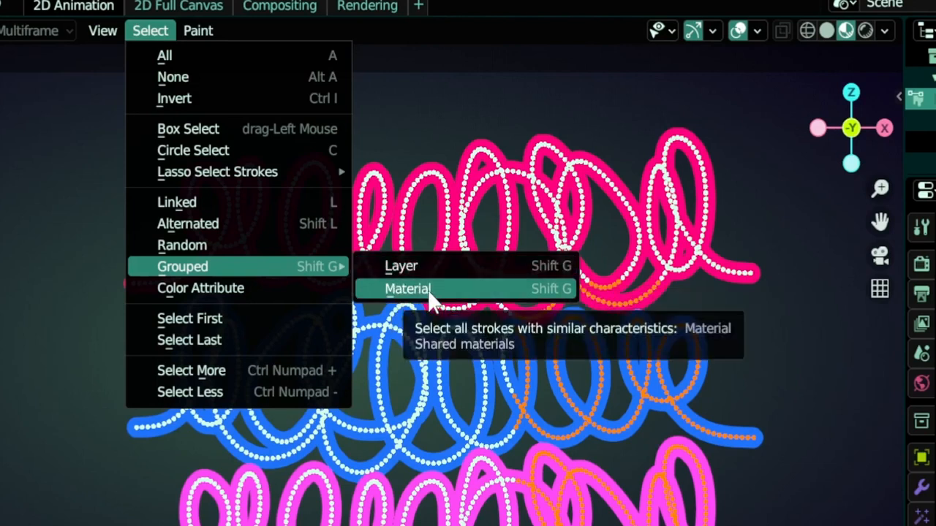
pyautogui.moveTo(417, 307)
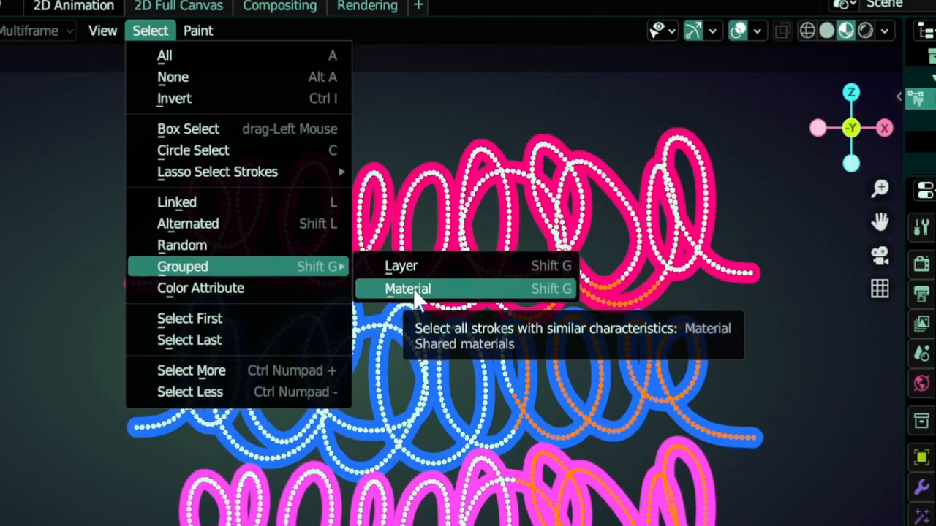
pyautogui.moveTo(422, 266)
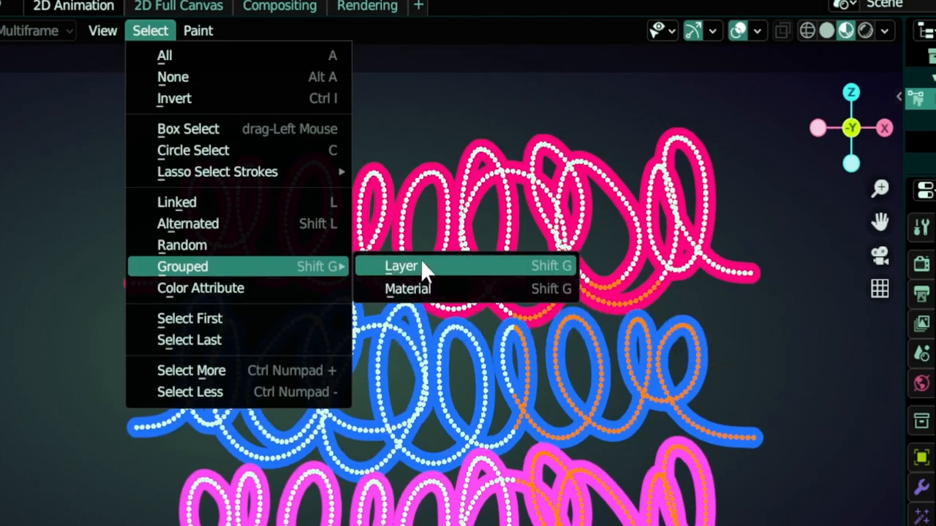
pyautogui.moveTo(422, 296)
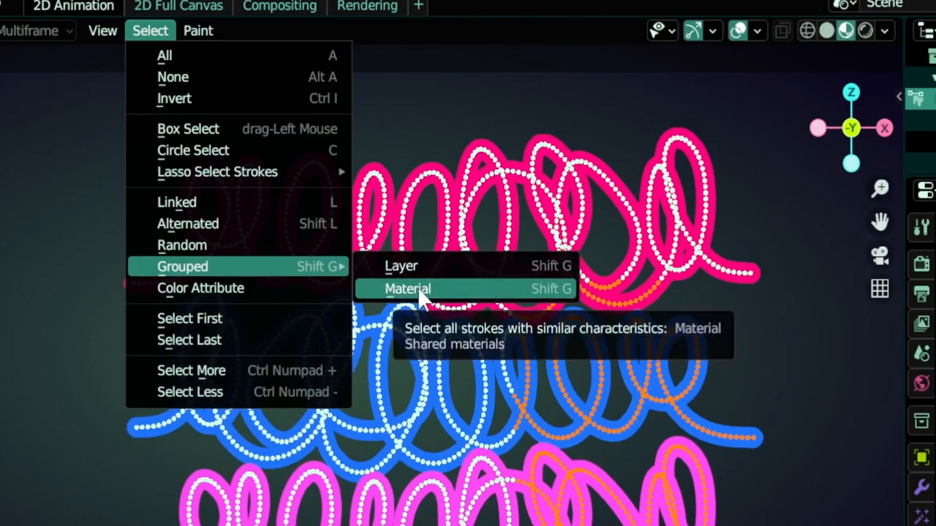
pyautogui.moveTo(438, 299)
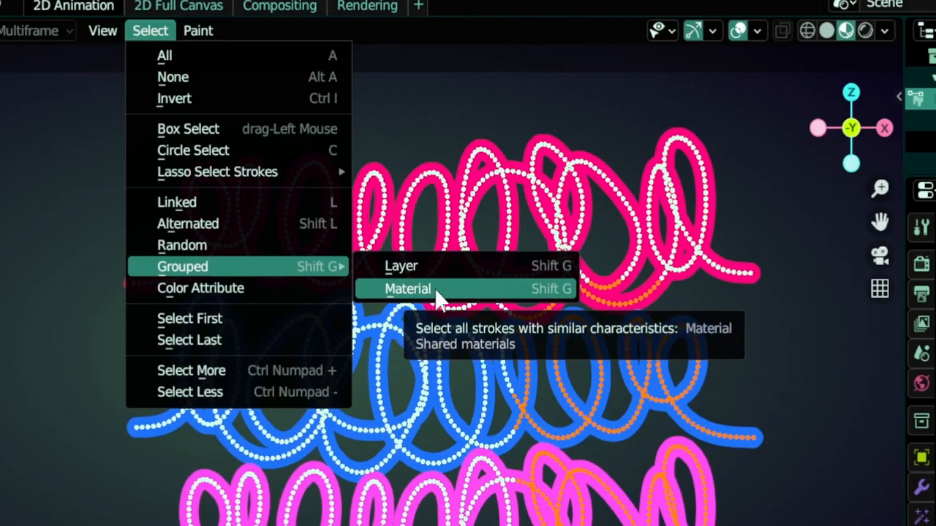
pyautogui.moveTo(426, 299)
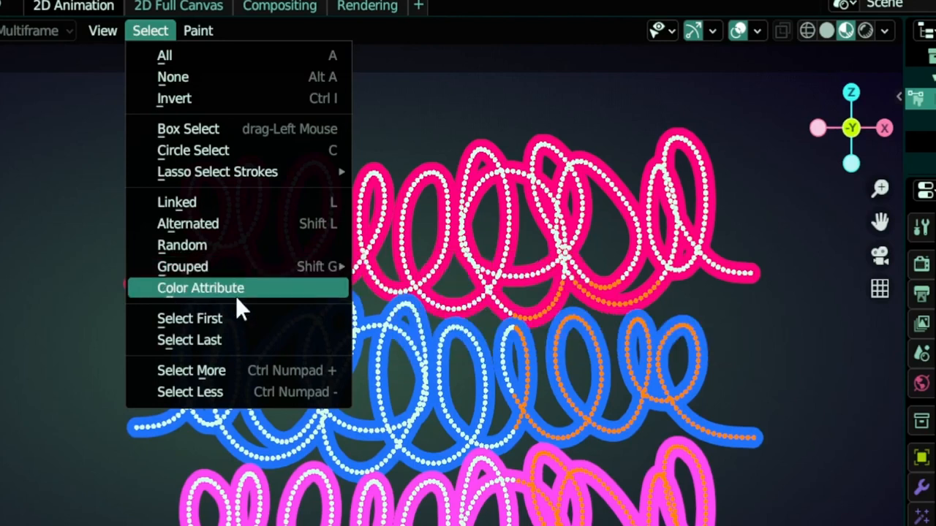
pyautogui.moveTo(219, 295)
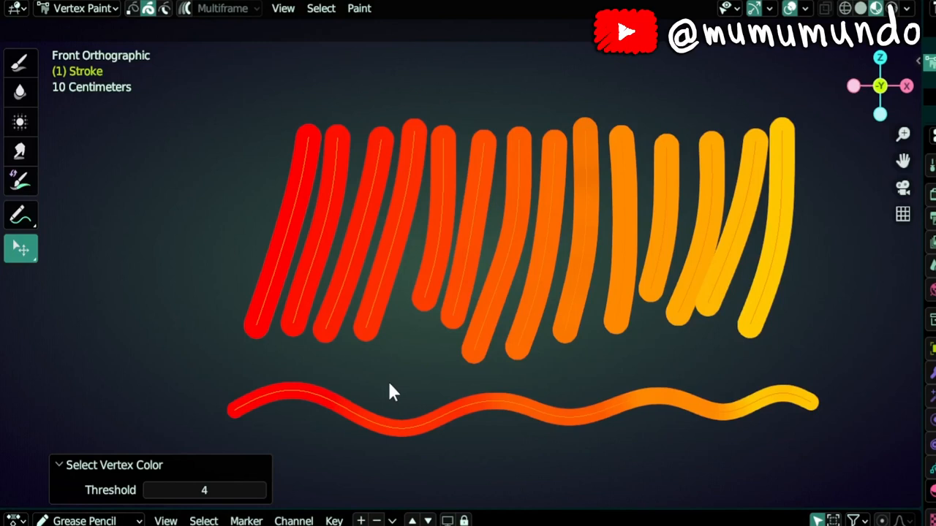
pyautogui.moveTo(401, 377)
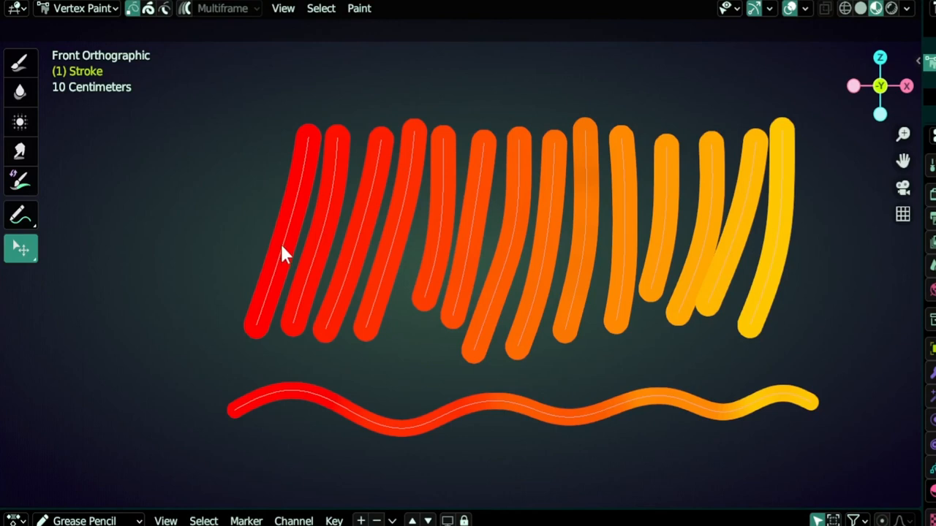
# - Select the leftmost red stroke and its exact-colour matching points at threshold 0
pyautogui.click(320, 9)
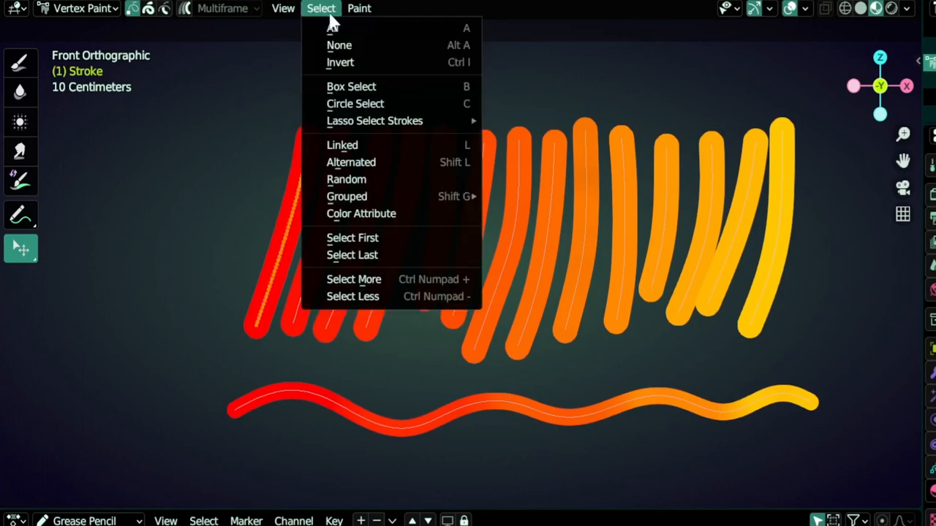
pyautogui.moveTo(343, 216)
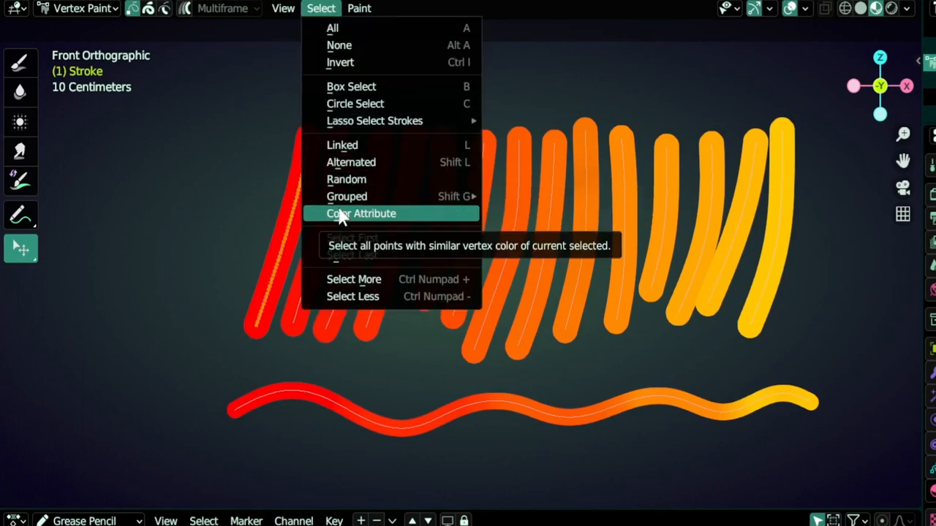
pyautogui.click(360, 214)
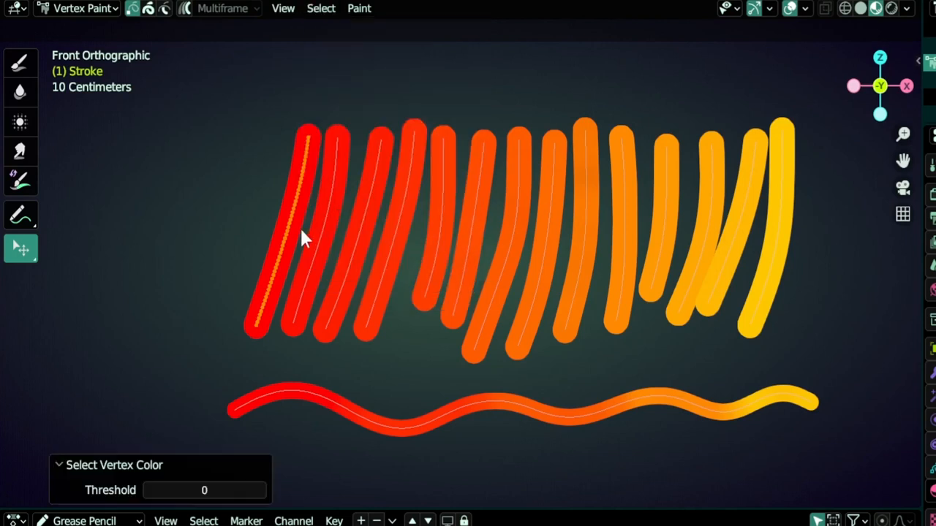
pyautogui.moveTo(285, 212)
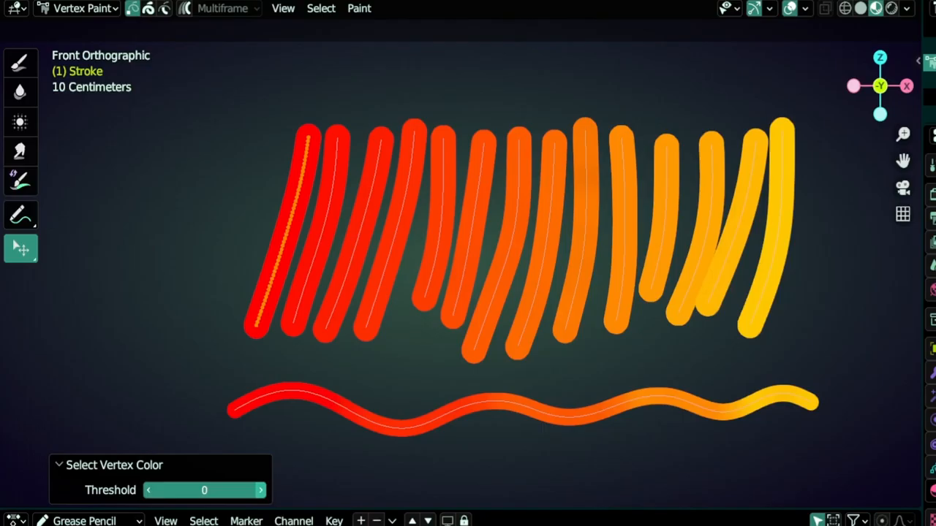
# - Raise the Select Vertex Color threshold from 0 to 5, spreading selection over the orange strokes
pyautogui.click(262, 490)
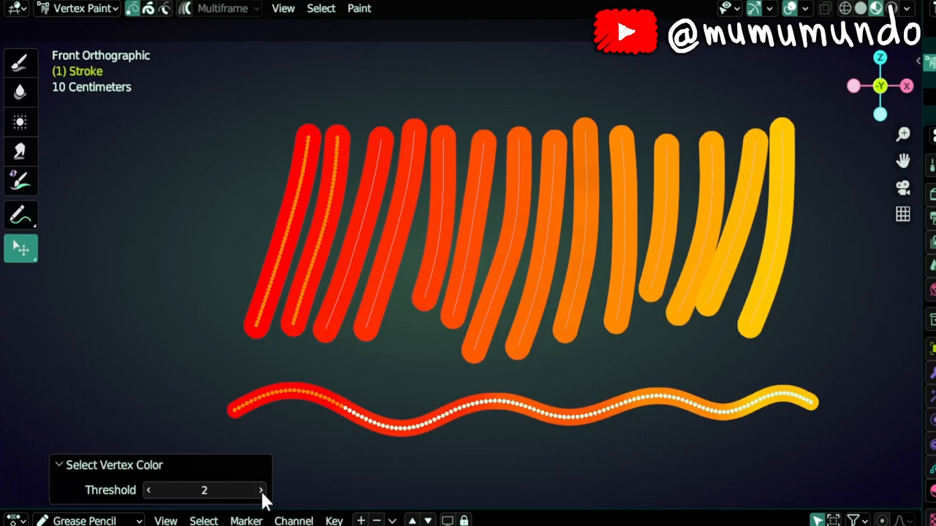
pyautogui.click(263, 490)
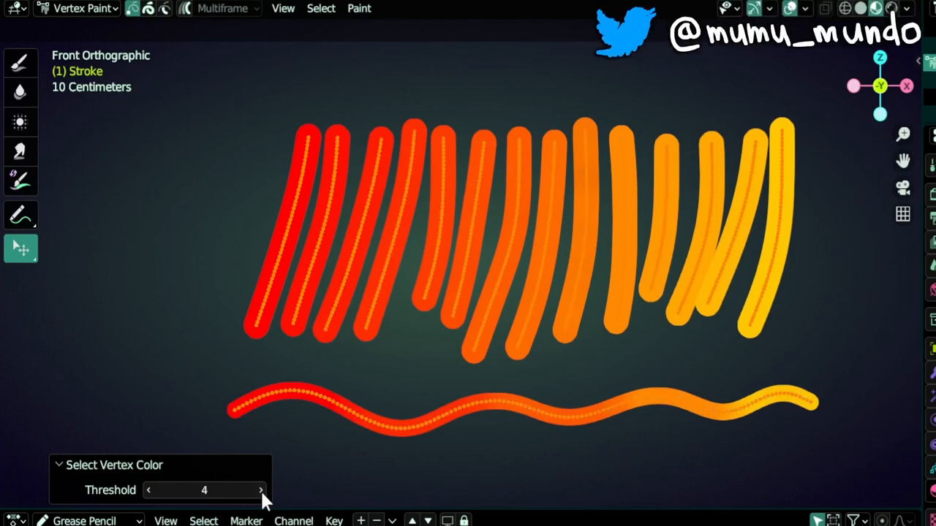
pyautogui.click(263, 490)
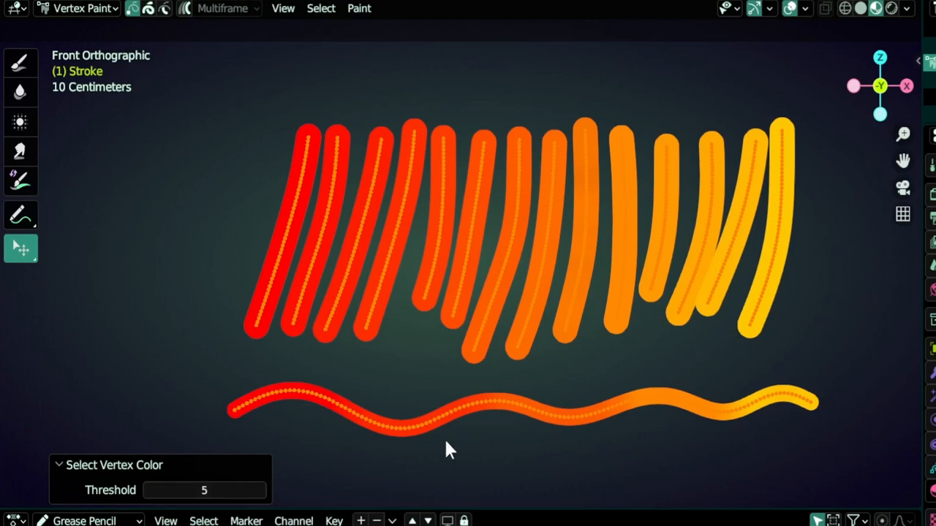
pyautogui.moveTo(228, 418)
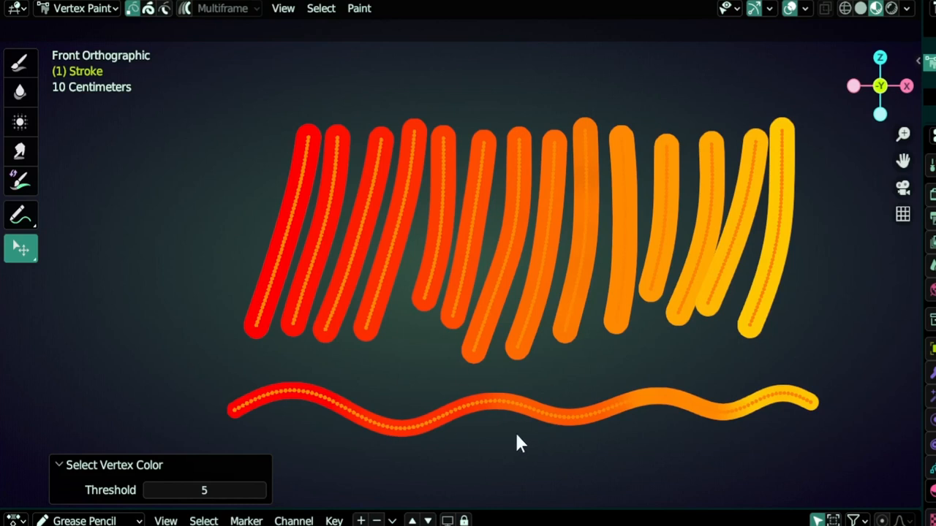
pyautogui.moveTo(421, 441)
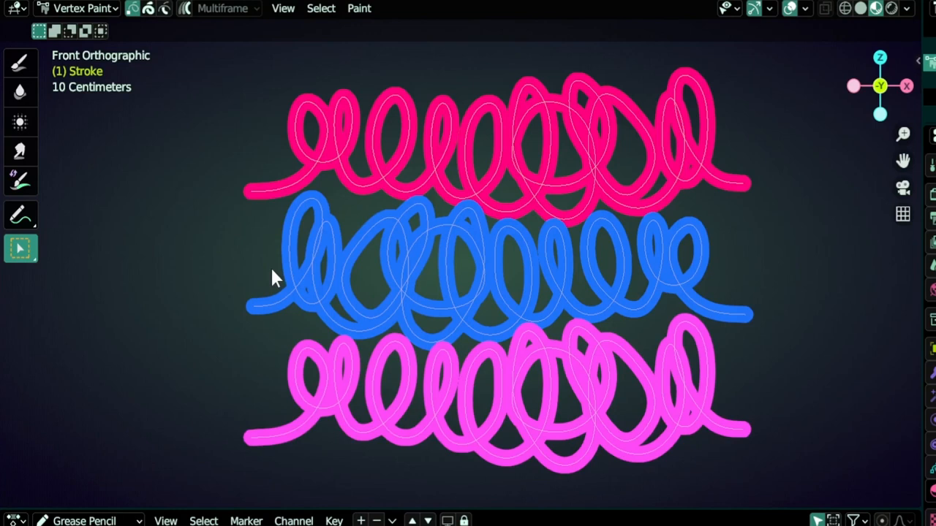
pyautogui.moveTo(275, 198)
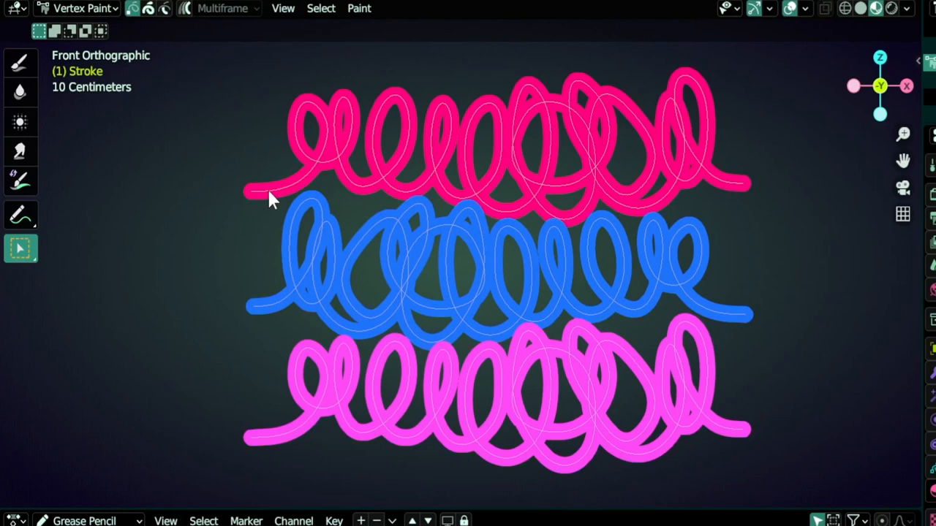
# - Select alternated points on the top pink spiral and activate the Vertex Draw tool
pyautogui.click(321, 9)
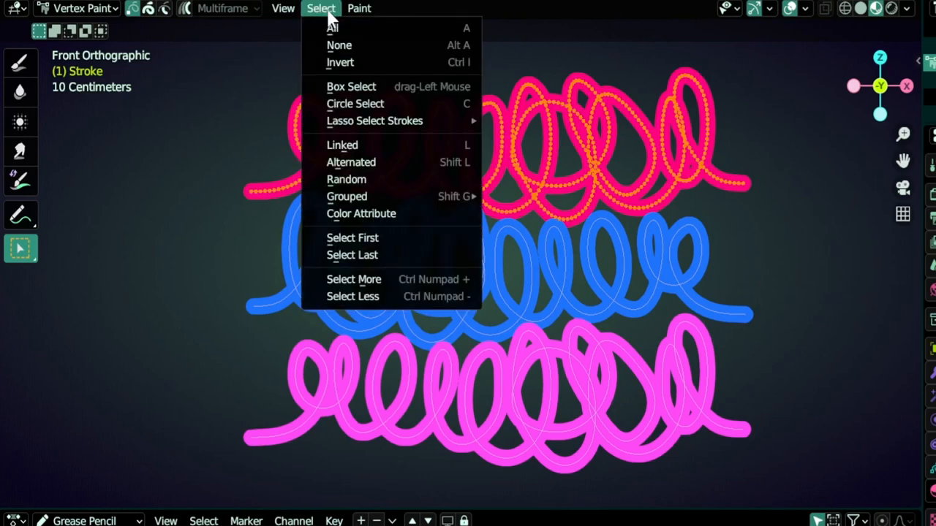
pyautogui.click(351, 161)
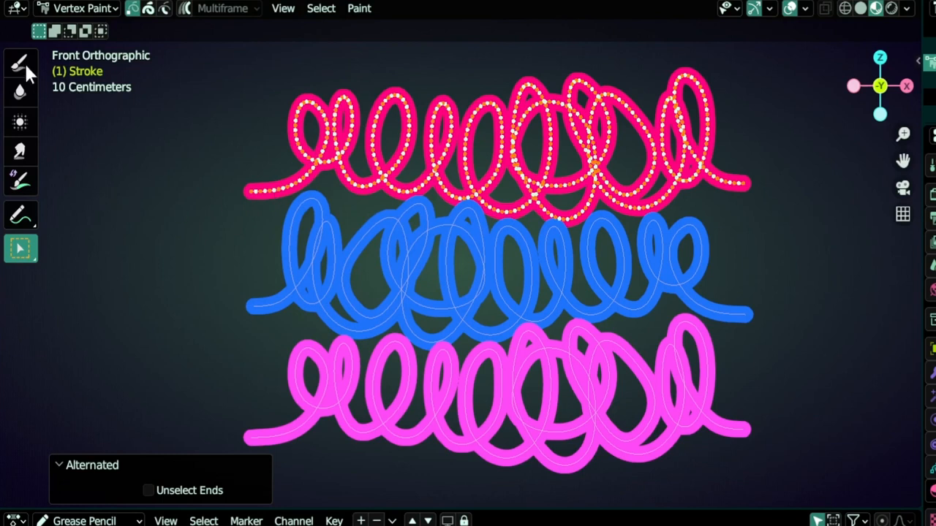
pyautogui.click(17, 65)
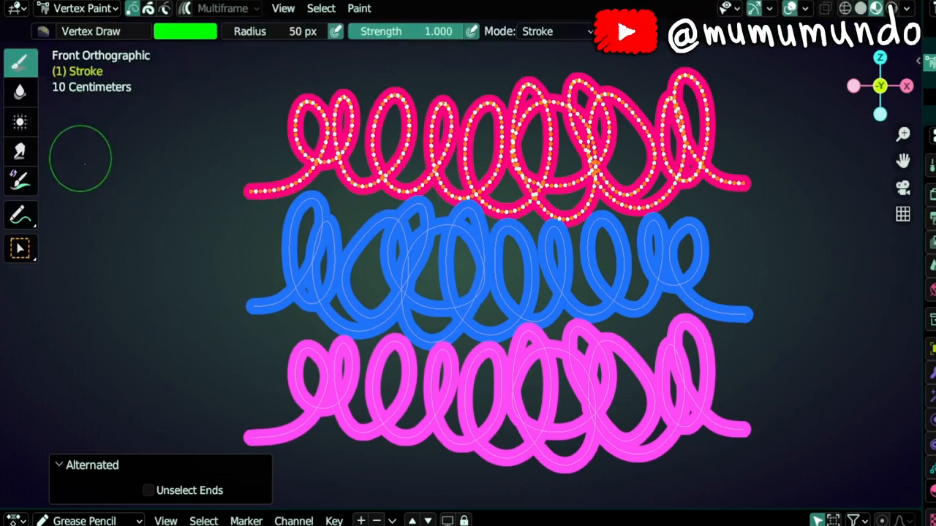
pyautogui.moveTo(226, 196)
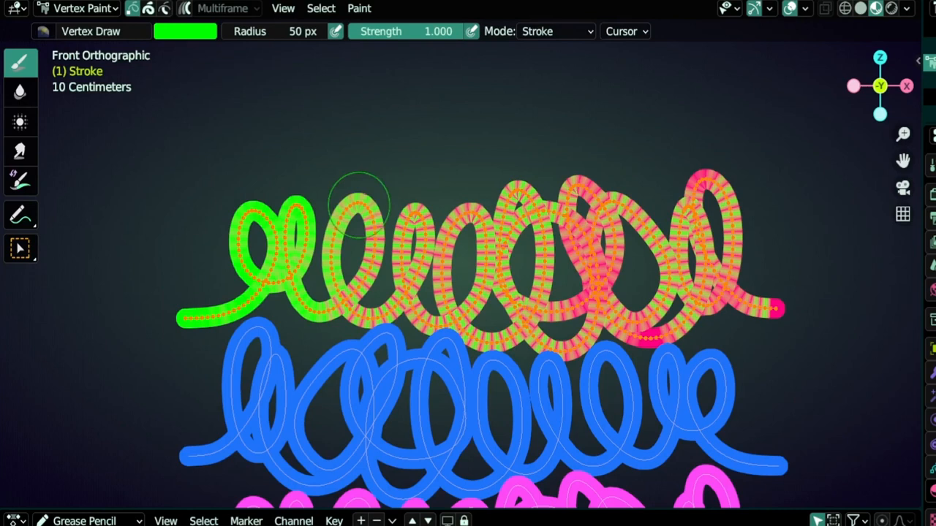
# - Change the paint colour to lavender for the stroke's right side, then pick the Blur brush
pyautogui.click(186, 31)
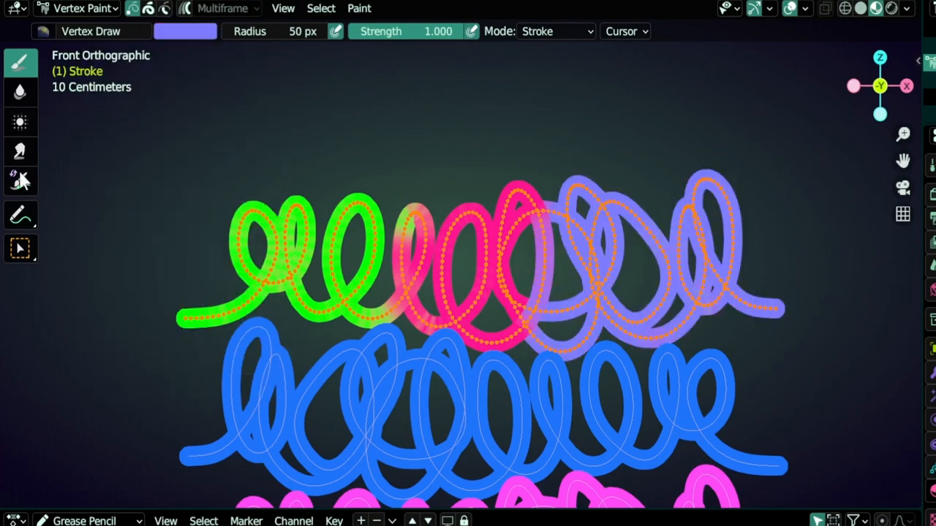
pyautogui.click(21, 93)
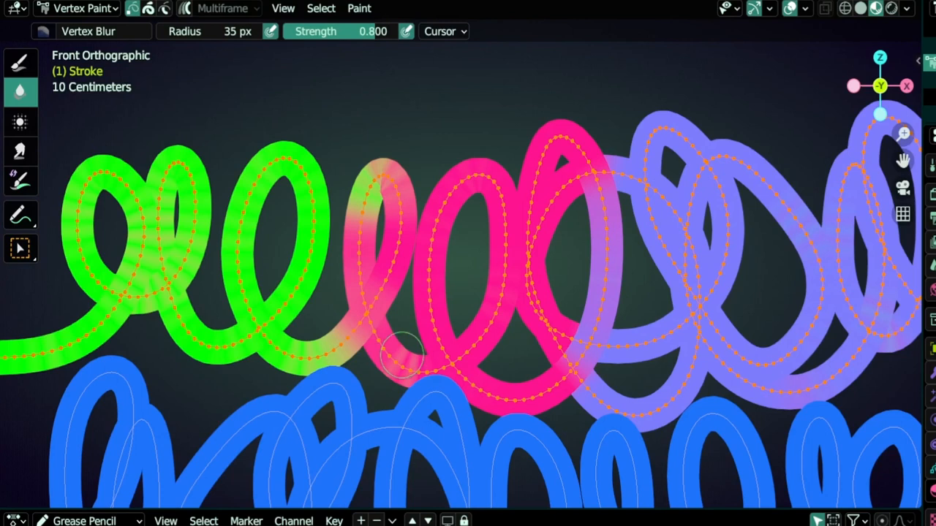
# - Blend the green–pink boundary with the Vertex Blur brush, then move on to the smudging brush
pyautogui.click(17, 120)
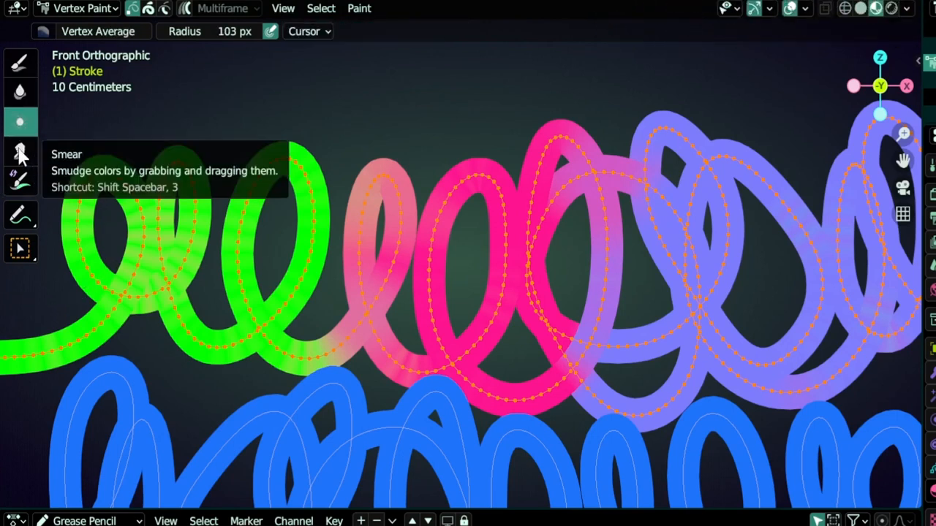
pyautogui.click(21, 150)
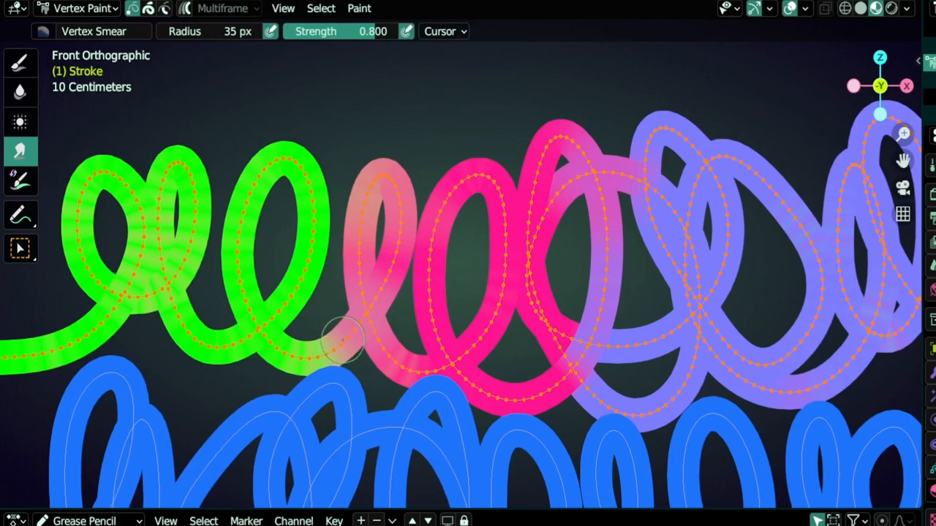
# - Smear the colours across the green–pink border, turning the middle soft orange
pyautogui.moveTo(343, 344); pyautogui.dragTo(285, 358)
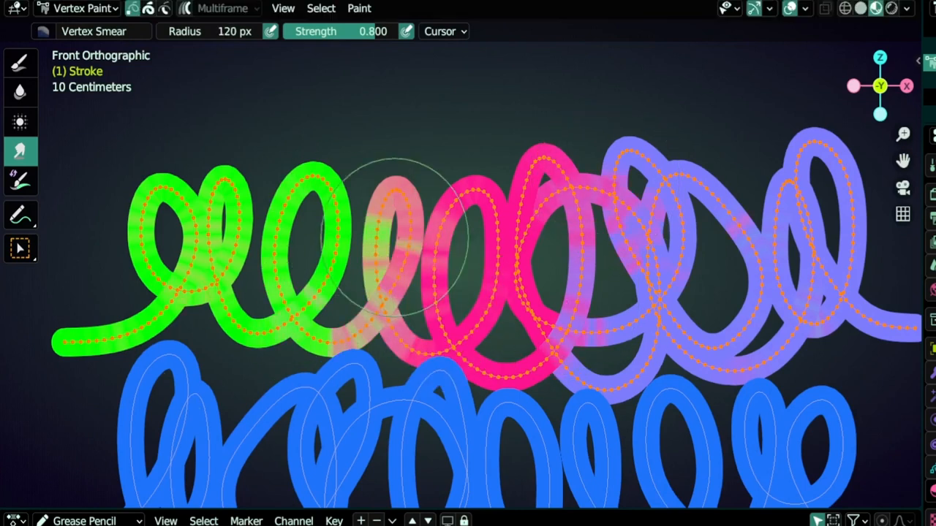
pyautogui.moveTo(410, 241); pyautogui.dragTo(599, 248)
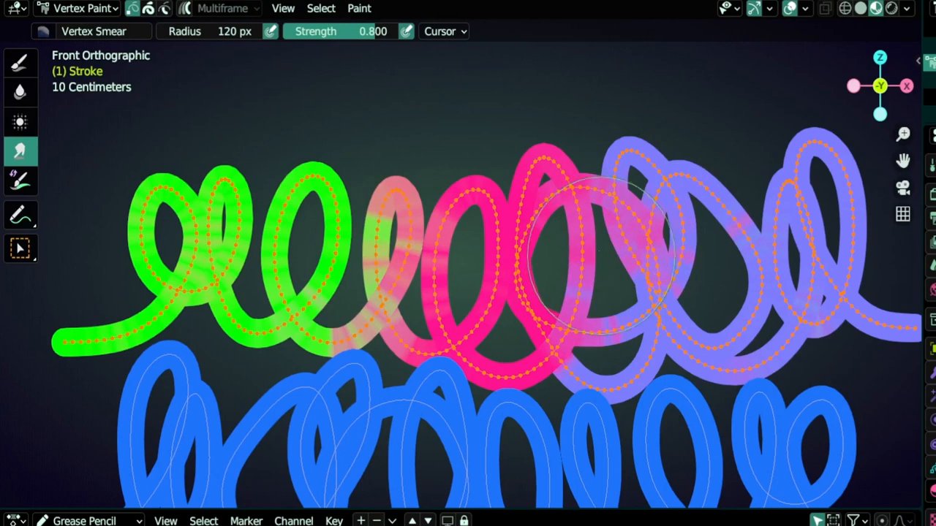
pyautogui.click(20, 93)
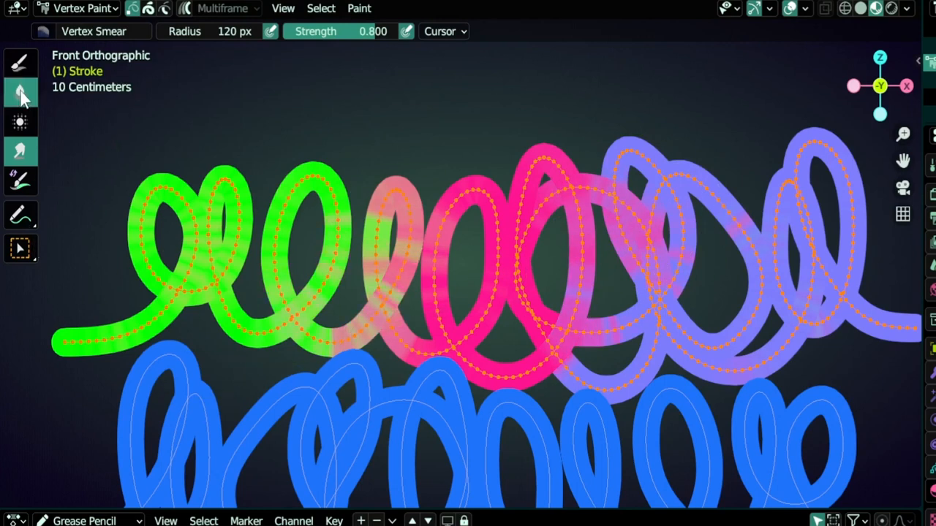
pyautogui.click(21, 90)
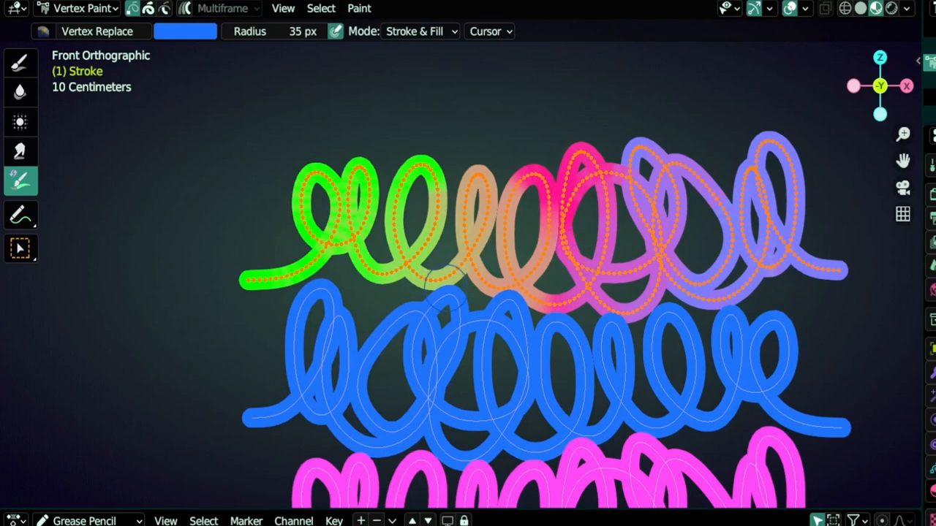
# - Leave Vertex Paint and return to drawing mode for a new loop stroke
pyautogui.press('Tab')
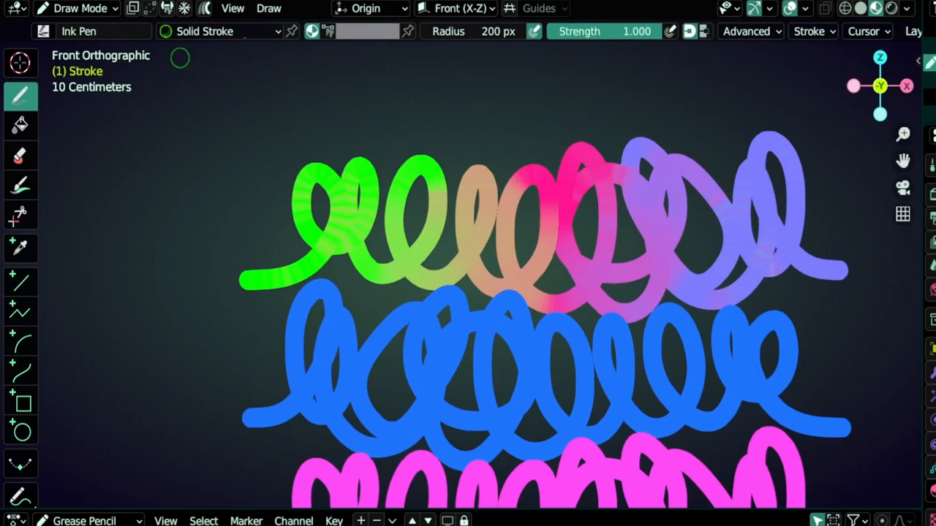
pyautogui.moveTo(310, 31)
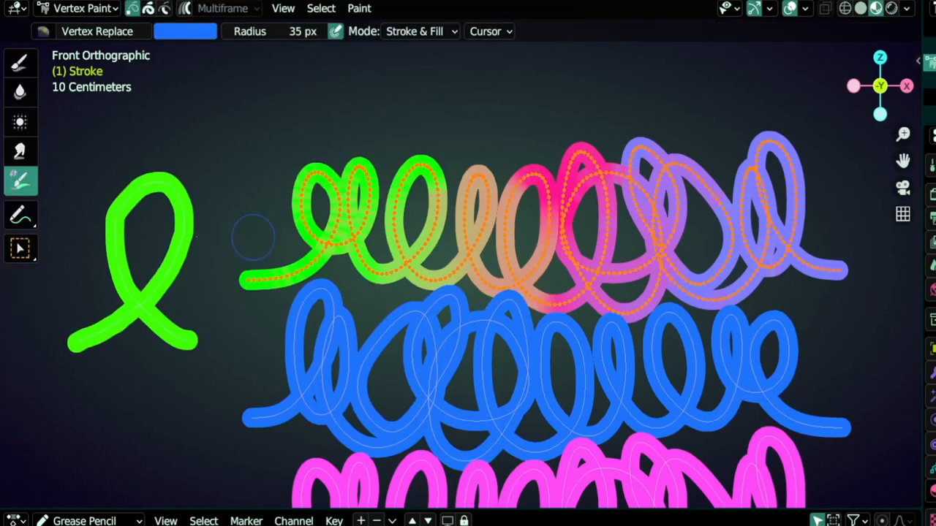
pyautogui.moveTo(22, 182)
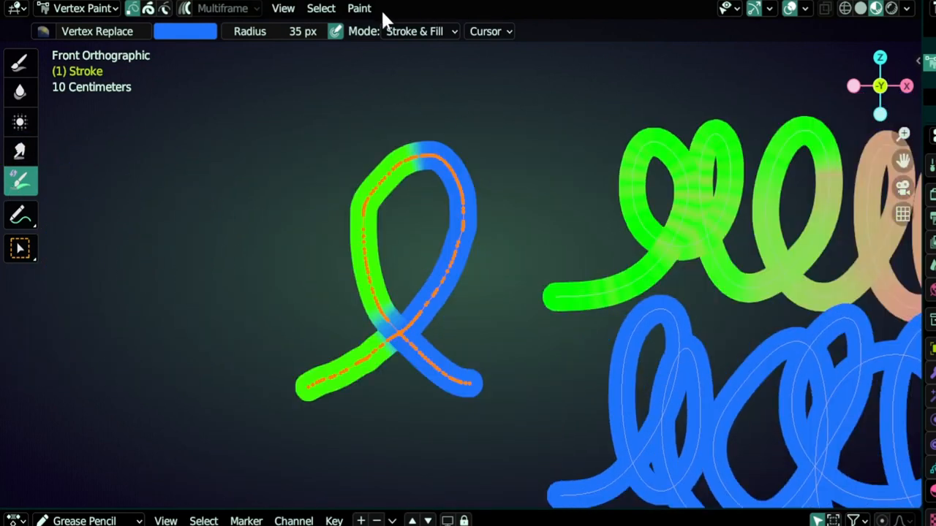
# - Fill the whole loop with blue via Set Color Attribute
pyautogui.click(358, 9)
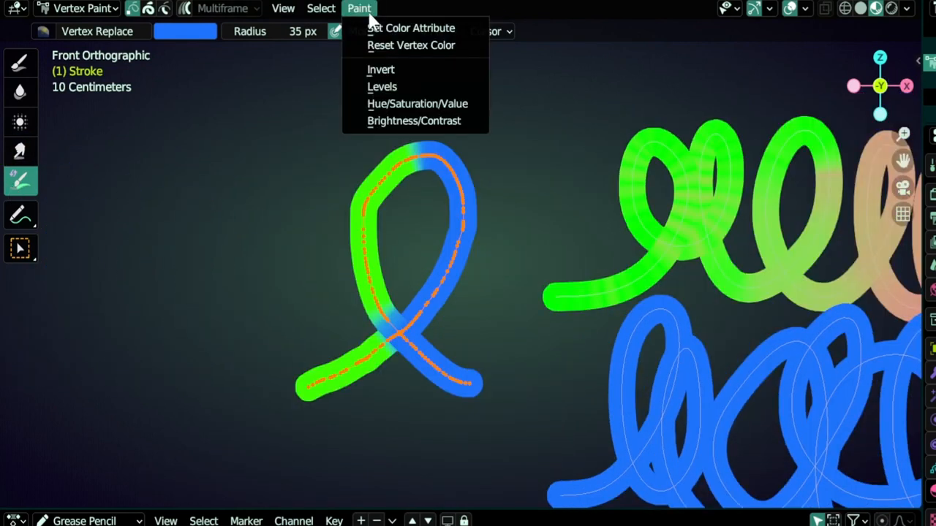
pyautogui.moveTo(412, 28)
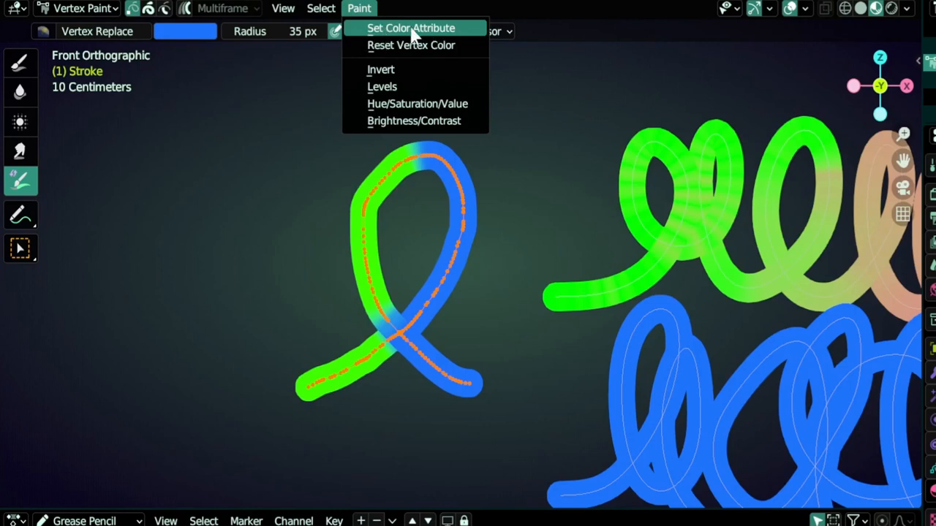
pyautogui.click(414, 27)
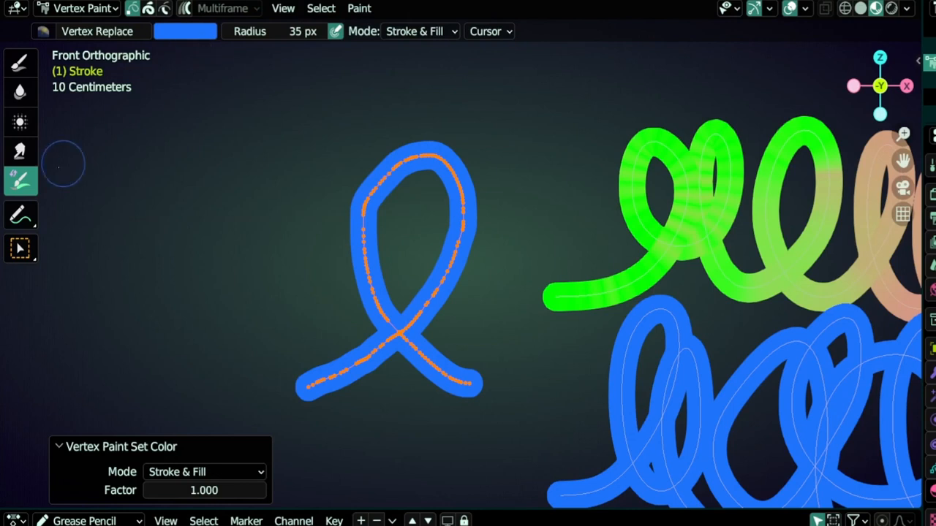
pyautogui.click(17, 62)
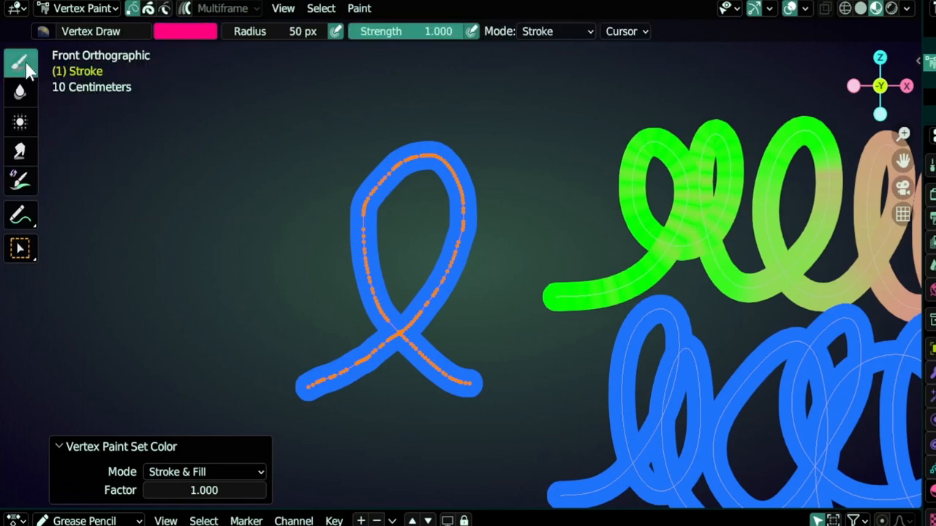
# - Fill the whole loop with solid pink via Set Color Attribute
pyautogui.click(357, 9)
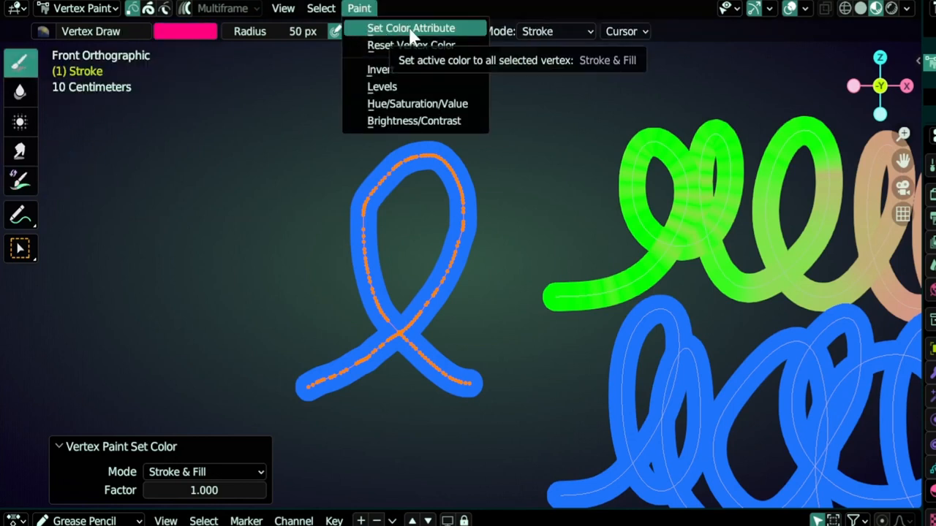
pyautogui.click(412, 28)
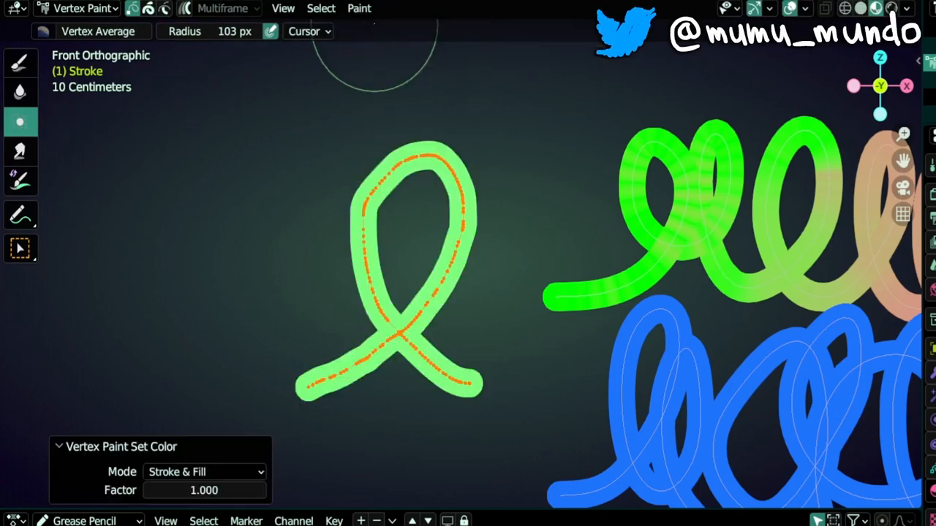
pyautogui.moveTo(523, 189)
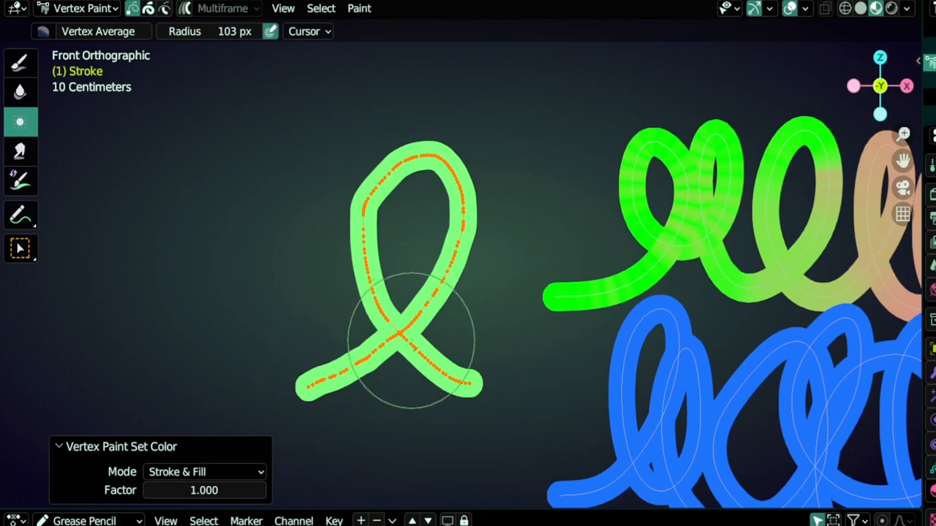
pyautogui.click(17, 61)
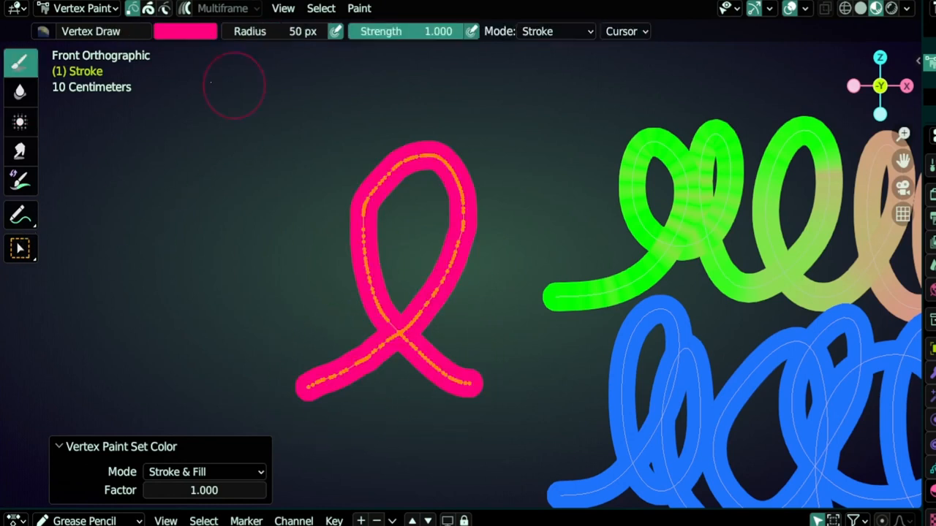
pyautogui.click(20, 181)
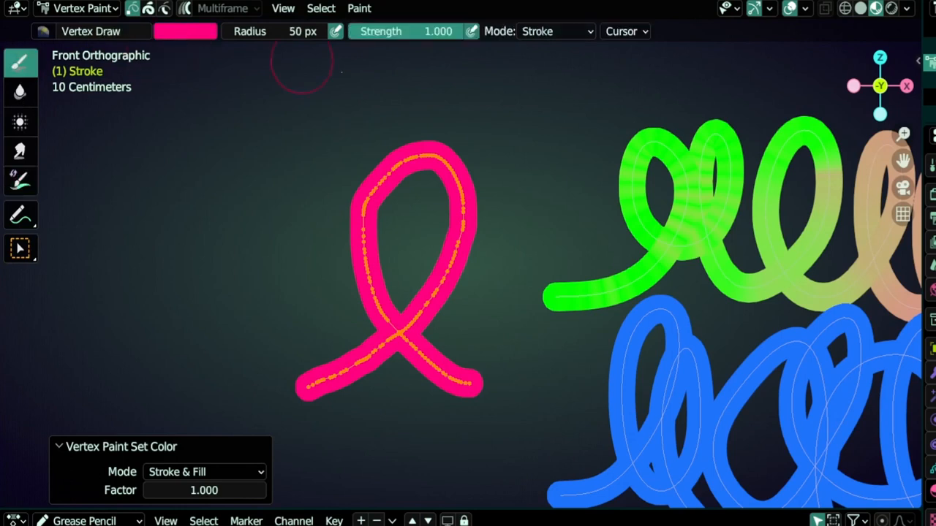
# - Reset the loop's vertex colour so it returns to its original plain green
pyautogui.click(358, 9)
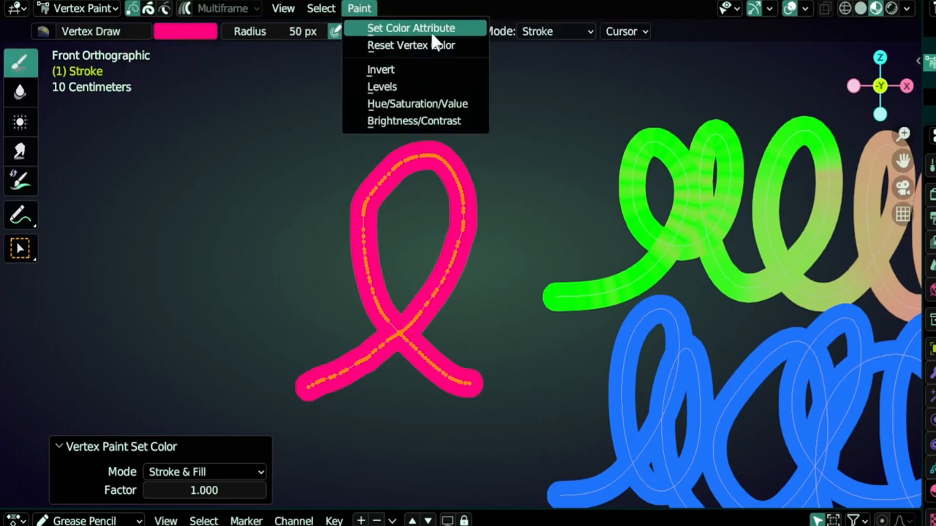
pyautogui.moveTo(425, 44)
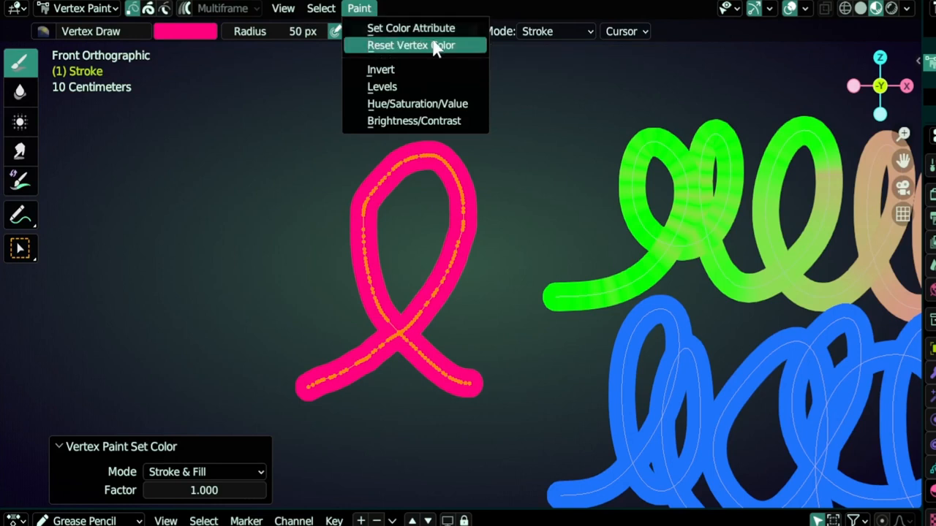
pyautogui.moveTo(433, 45)
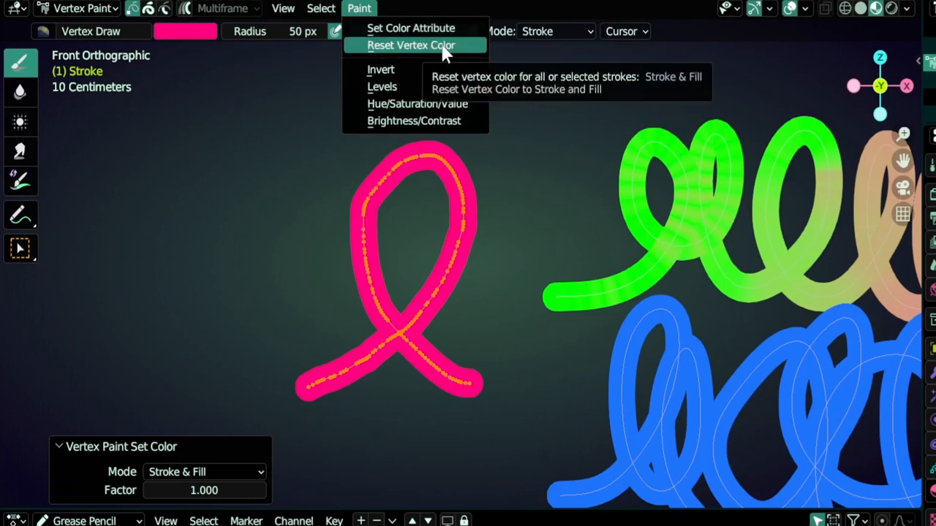
pyautogui.click(407, 46)
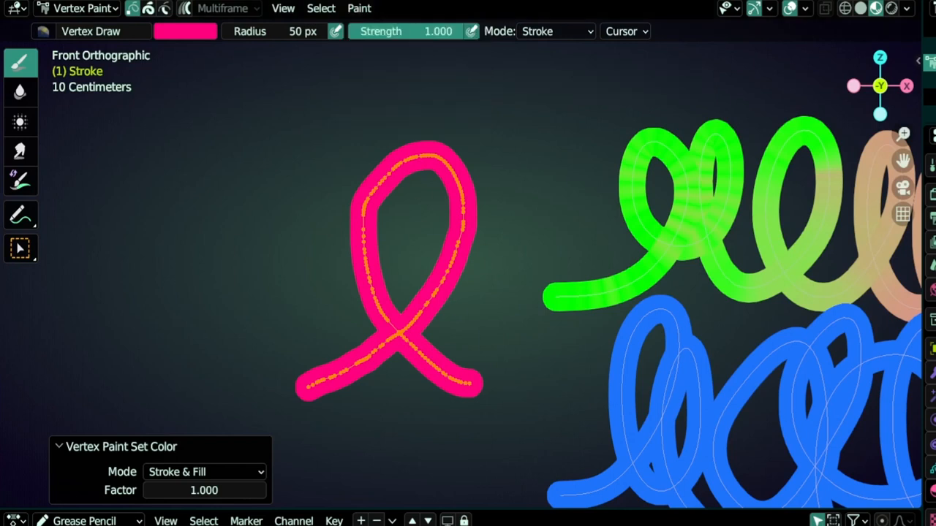
pyautogui.click(358, 9)
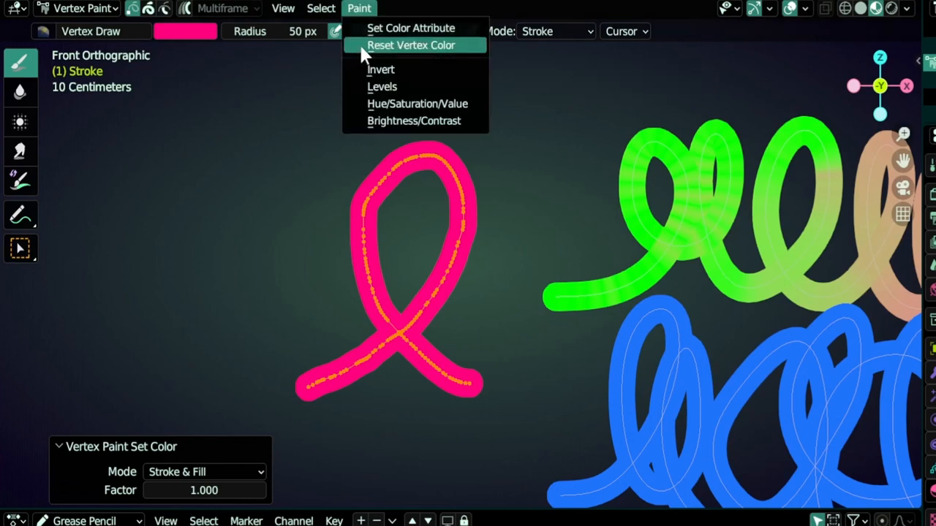
pyautogui.click(420, 44)
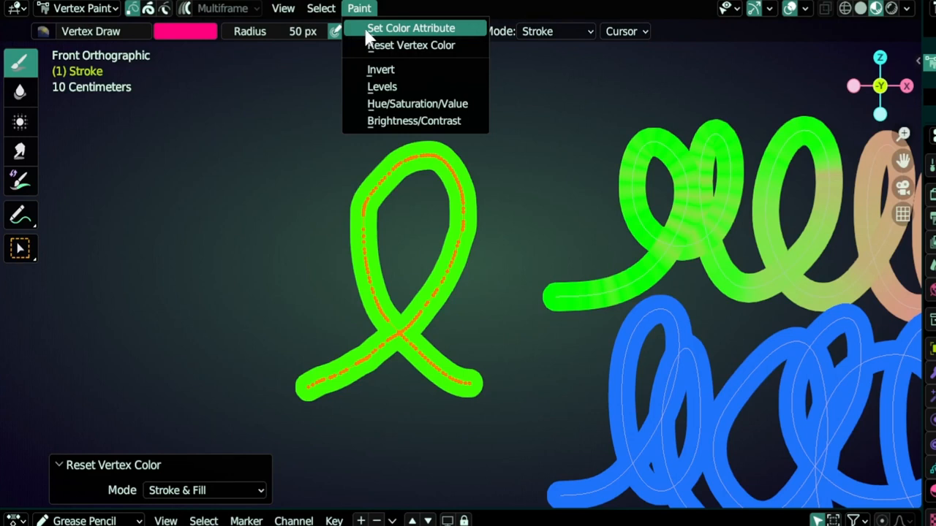
pyautogui.moveTo(400, 45)
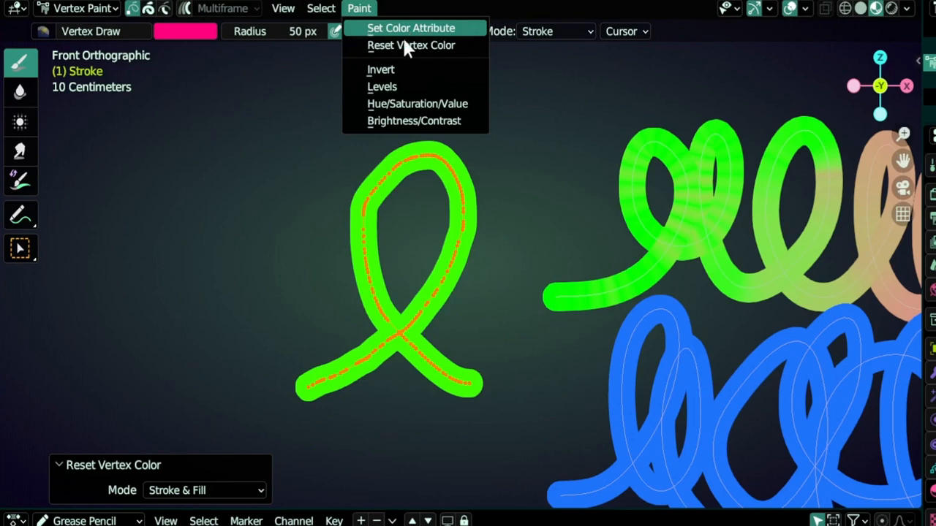
pyautogui.moveTo(401, 52)
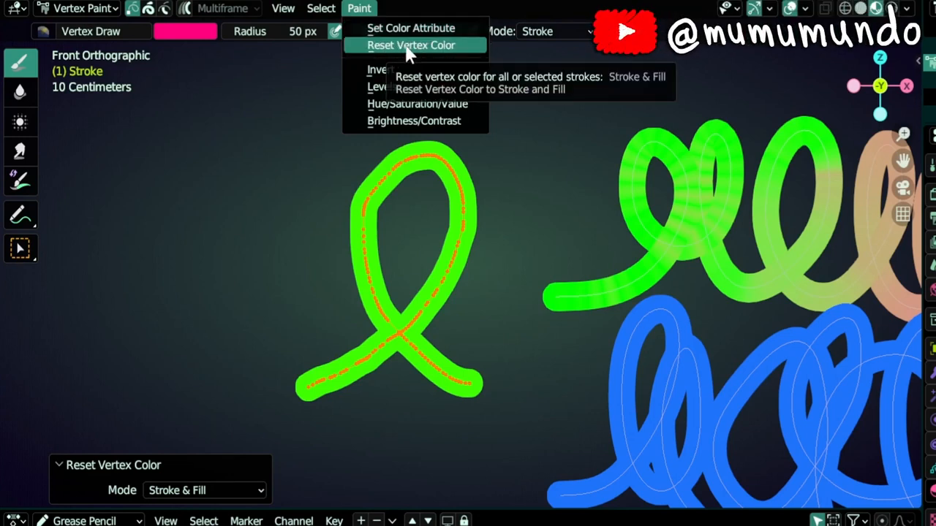
pyautogui.click(411, 43)
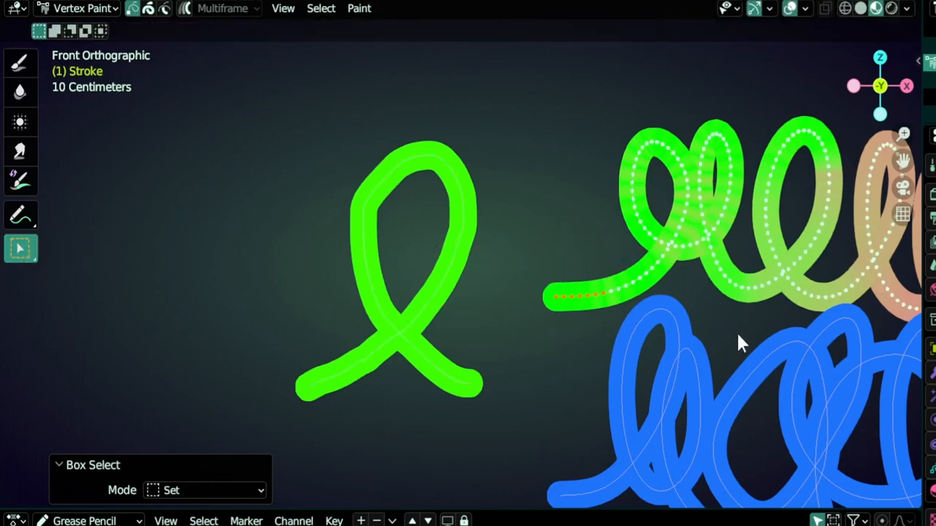
# - Reset the coil's vertex colour with Stroke & Fill mode, turning it entirely green
pyautogui.click(358, 9)
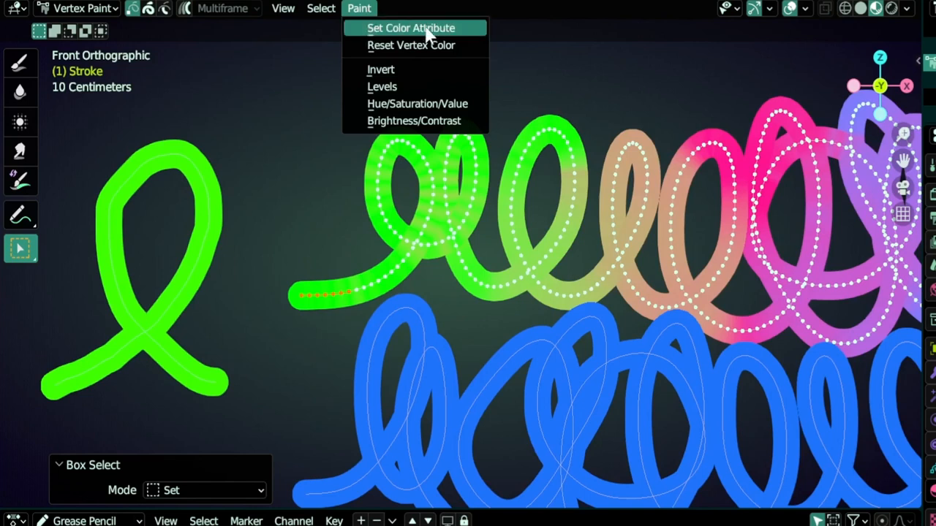
pyautogui.click(416, 28)
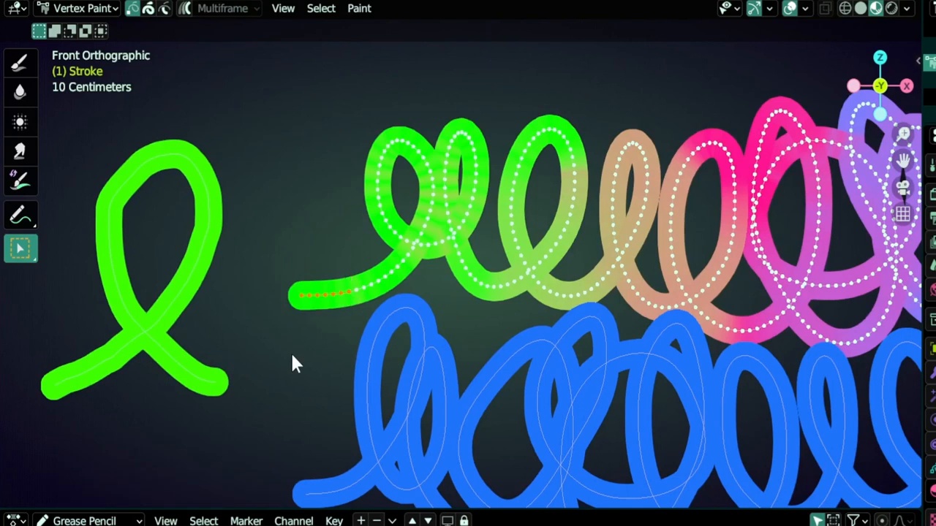
pyautogui.click(357, 9)
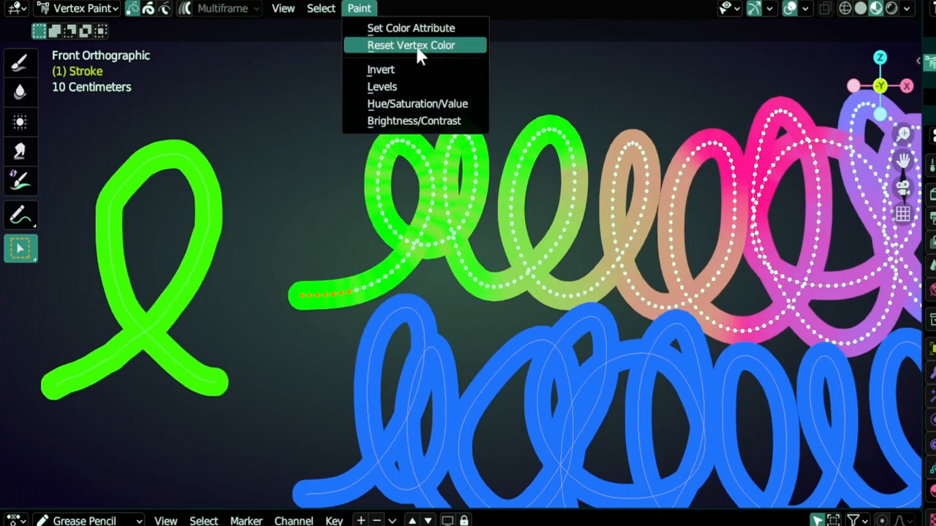
pyautogui.click(413, 44)
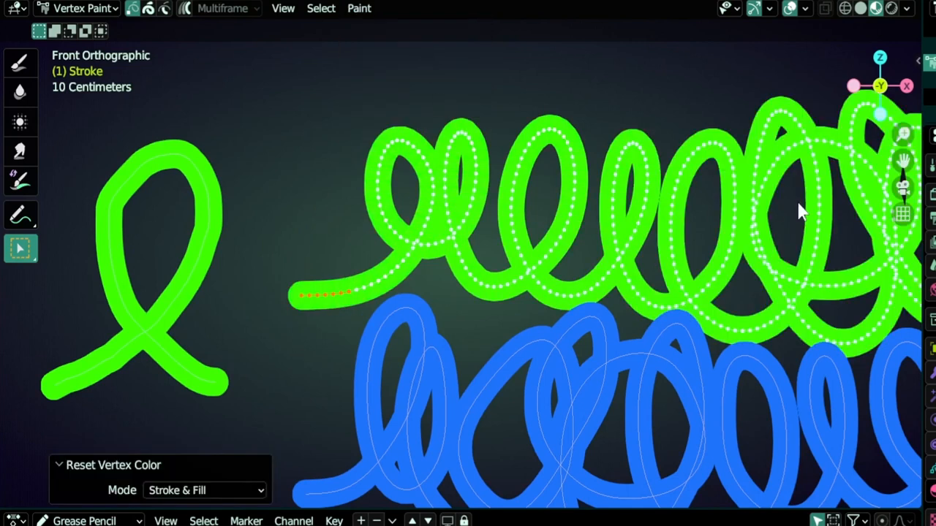
pyautogui.moveTo(344, 245)
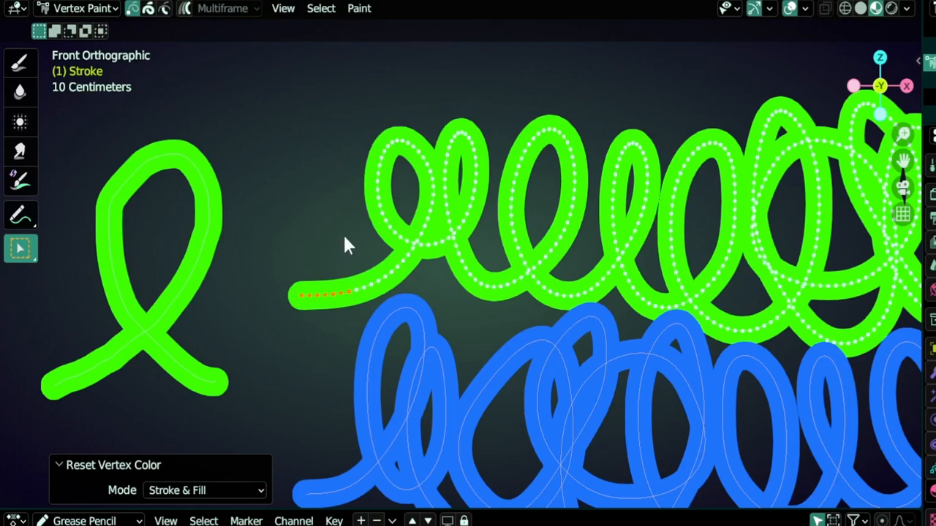
# - Invert the selected tip points to magenta and check the Invert operator's Mode dropdown
pyautogui.click(359, 9)
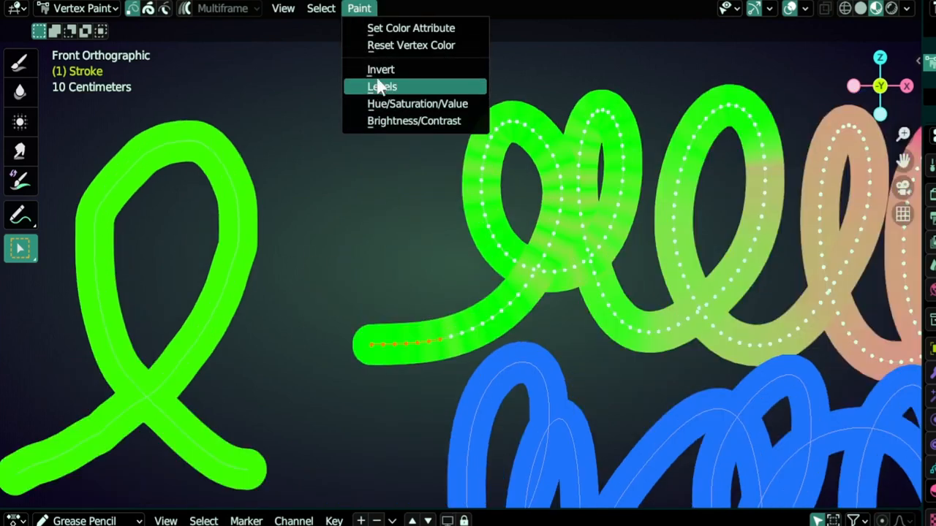
pyautogui.click(382, 70)
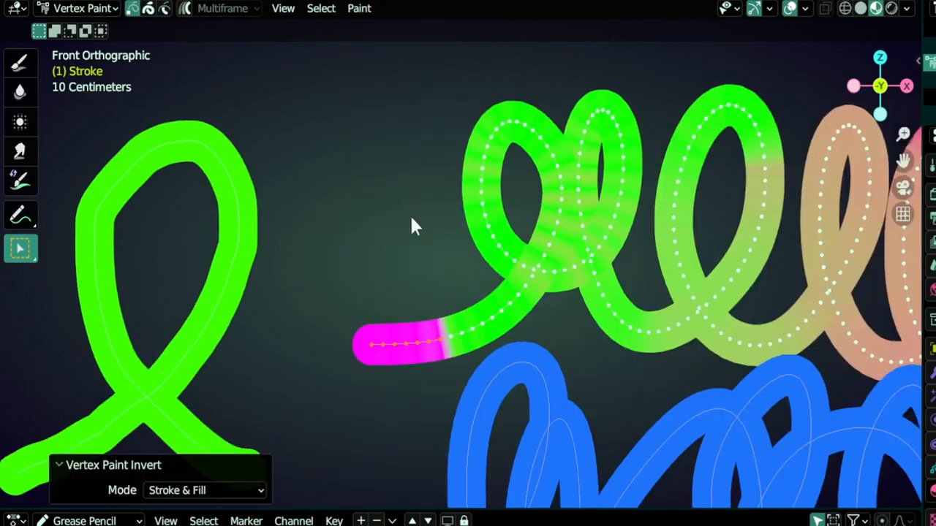
pyautogui.moveTo(204, 489)
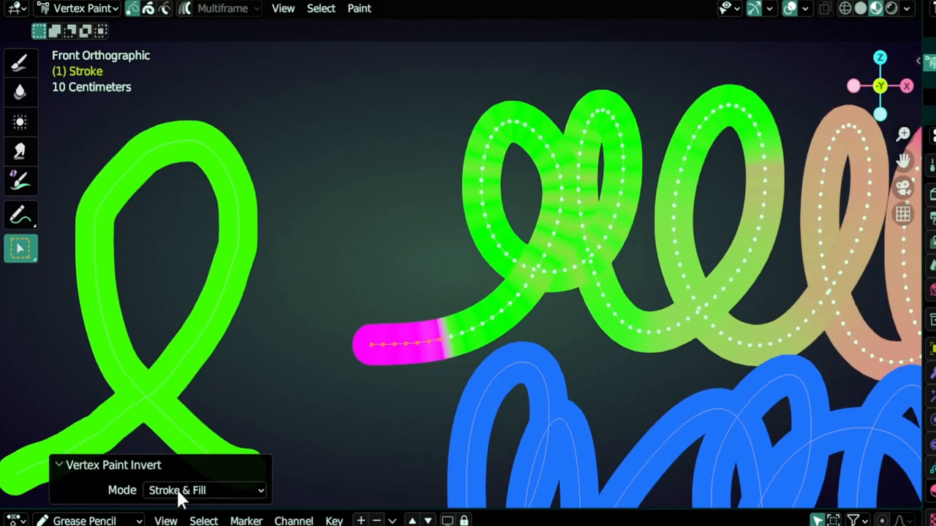
pyautogui.click(201, 491)
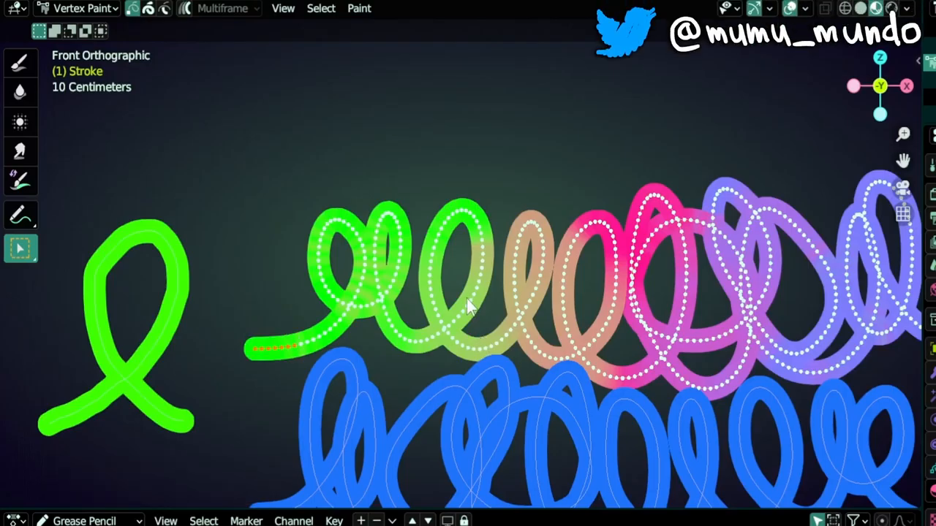
# - Try Levels, Hue/Saturation/Value and Brightness/Contrast adjustments on the coil's colours
pyautogui.click(358, 9)
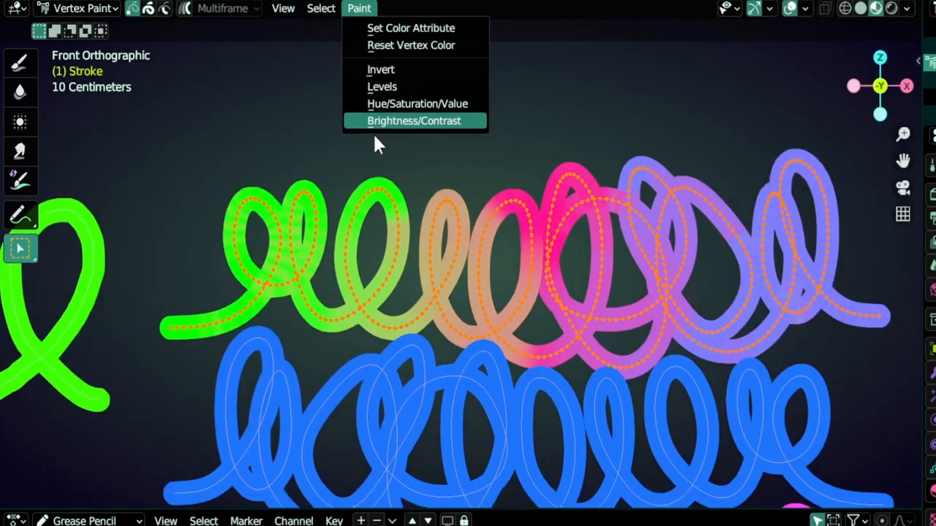
pyautogui.click(383, 86)
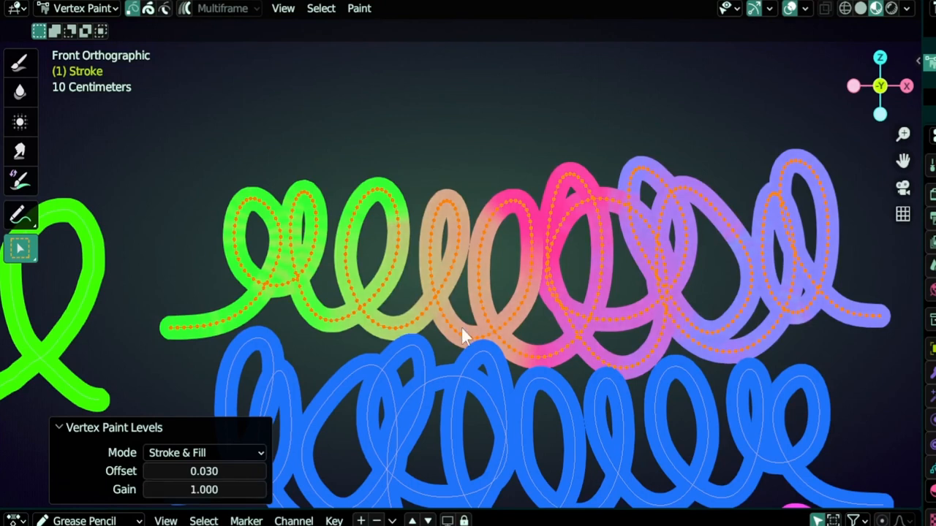
pyautogui.click(358, 8)
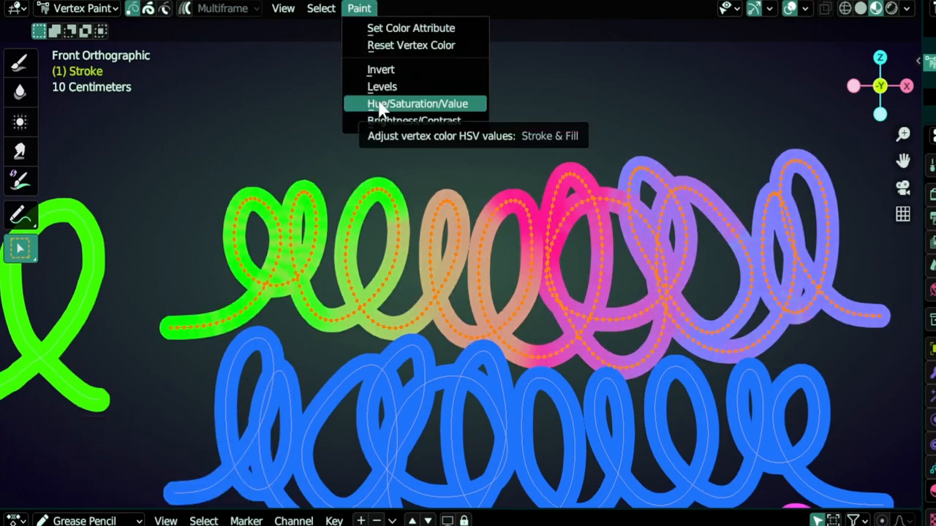
pyautogui.click(412, 102)
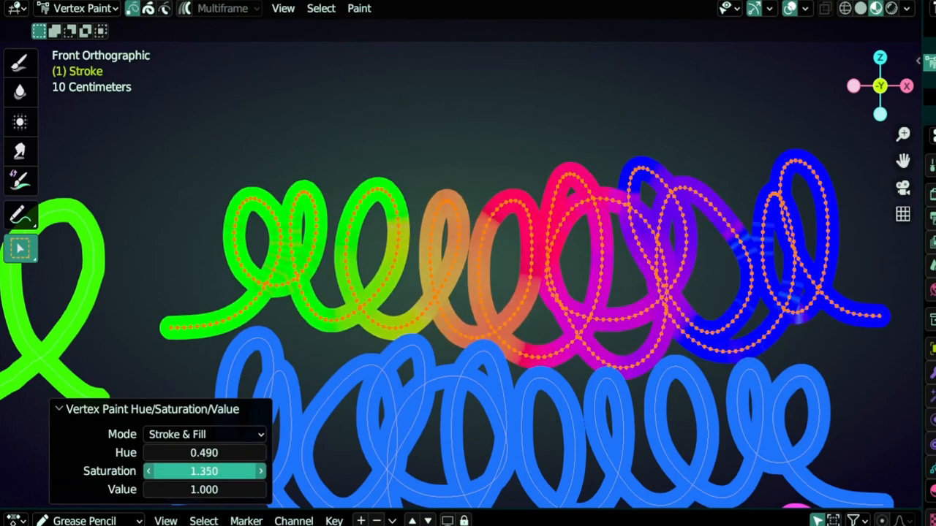
pyautogui.click(358, 9)
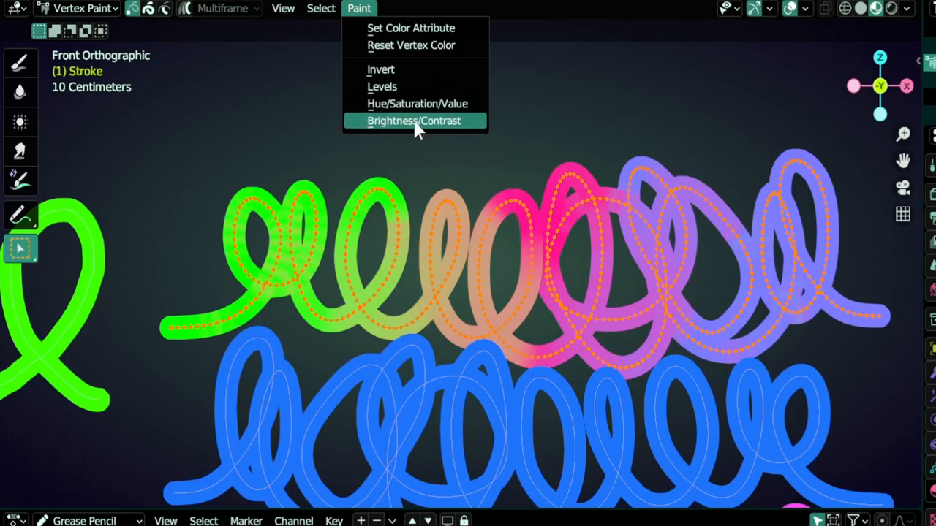
pyautogui.click(415, 120)
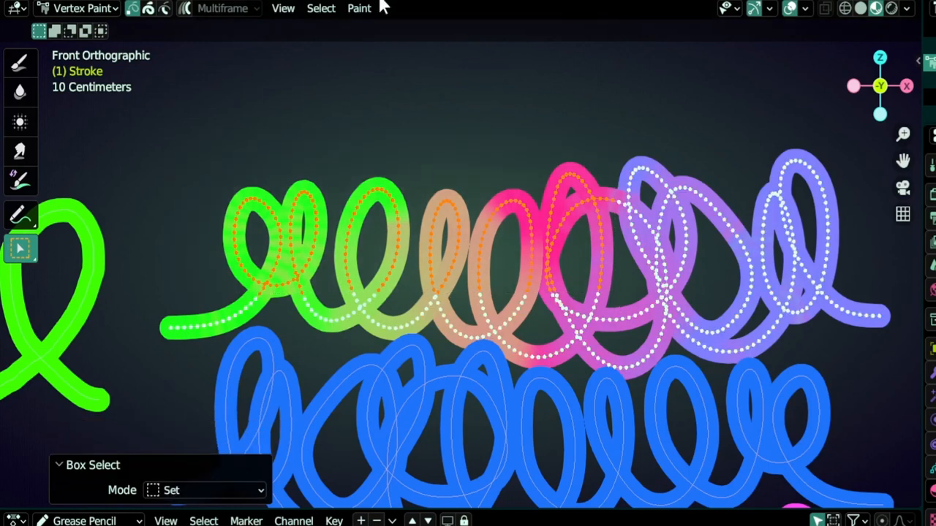
# - Apply Hue/Saturation/Value to the chosen points and lower Hue to 0.460, making the pink more magenta
pyautogui.click(358, 9)
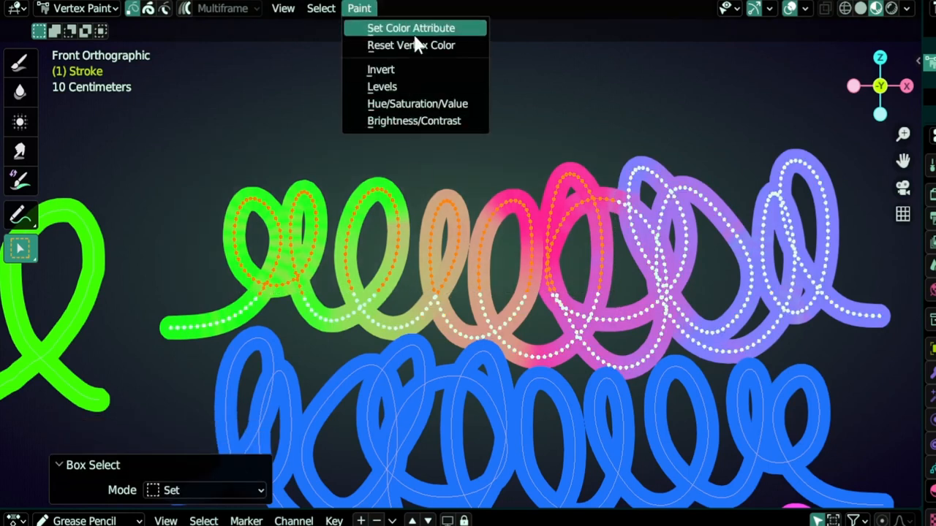
pyautogui.click(418, 102)
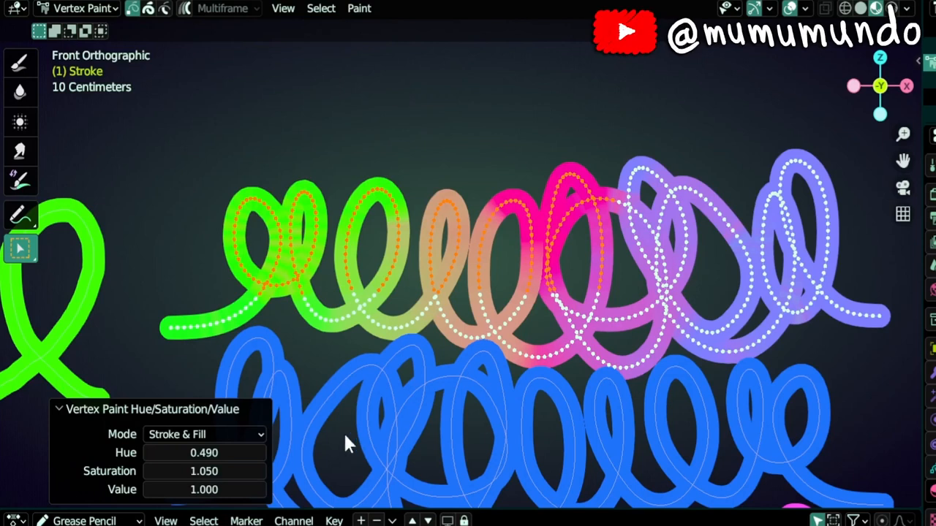
pyautogui.click(204, 453)
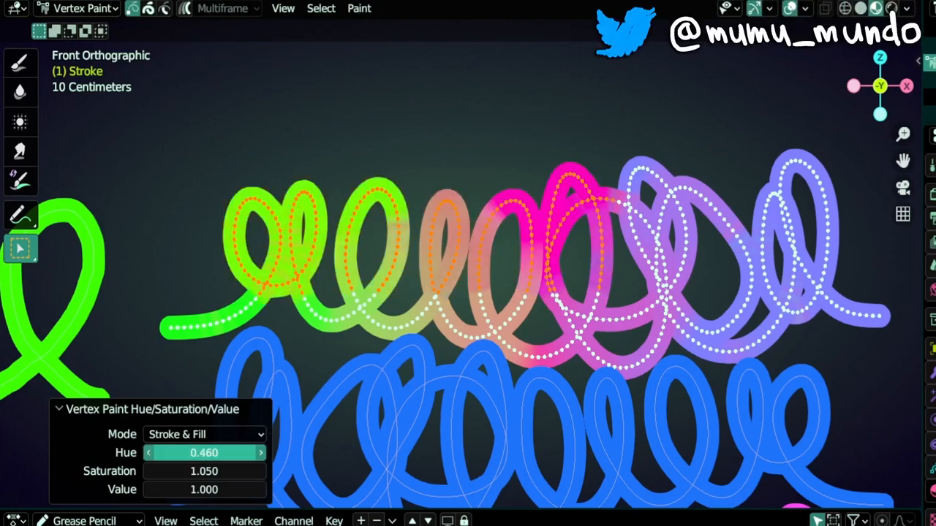
pyautogui.moveTo(205, 453); pyautogui.dragTo(146, 453)
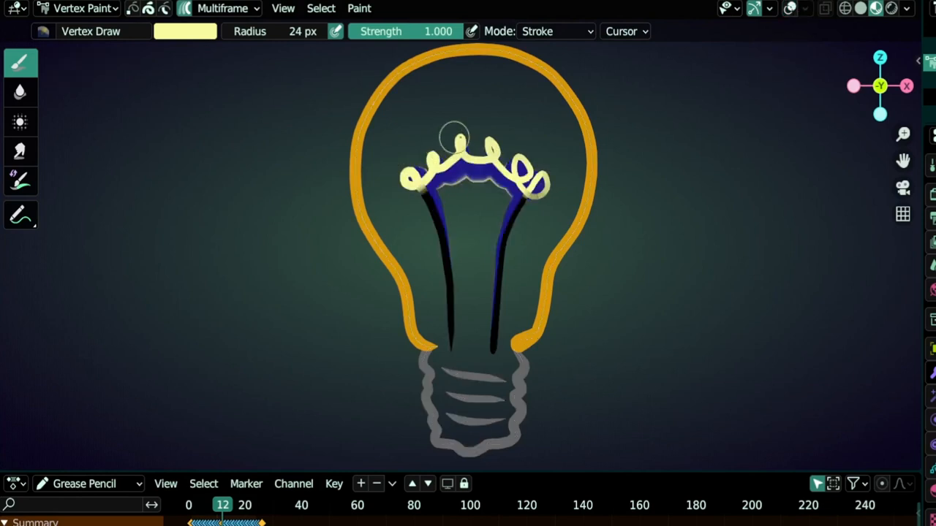
pyautogui.moveTo(534, 205)
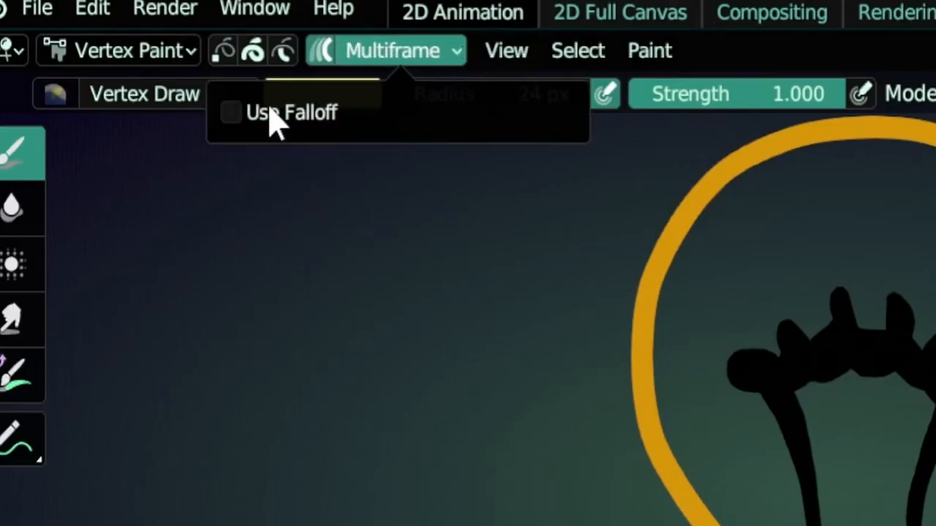
# - Tick Use Falloff in the Multiframe dropdown, showing the bell-shaped falloff curve
pyautogui.click(231, 111)
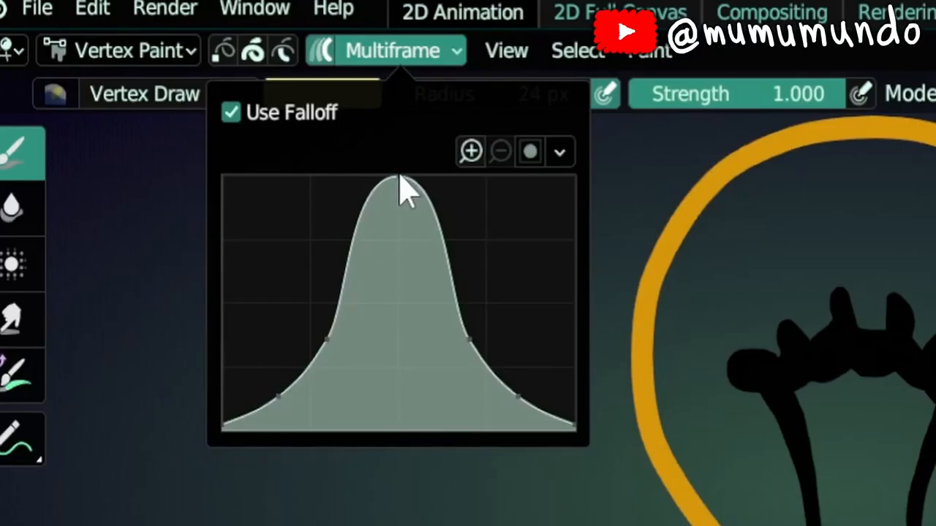
pyautogui.moveTo(432, 212)
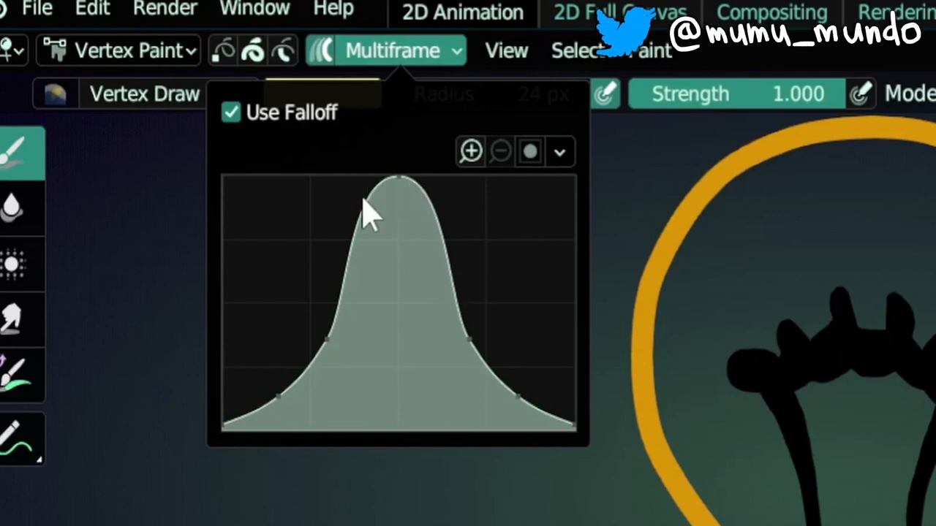
pyautogui.moveTo(553, 436)
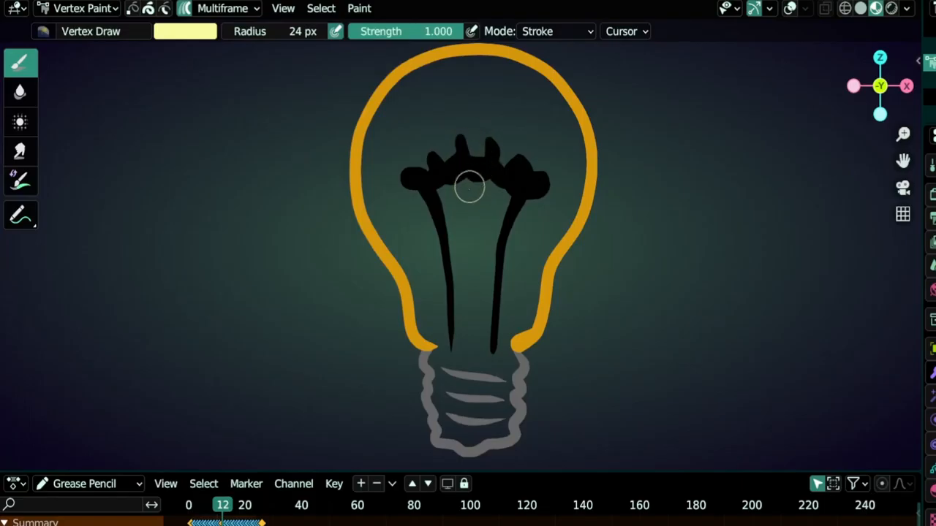
pyautogui.moveTo(465, 228)
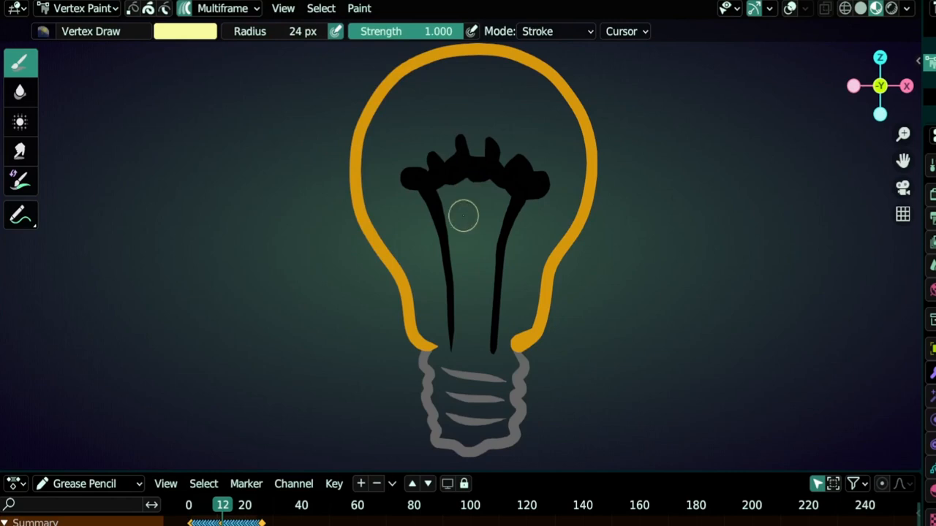
pyautogui.moveTo(468, 178)
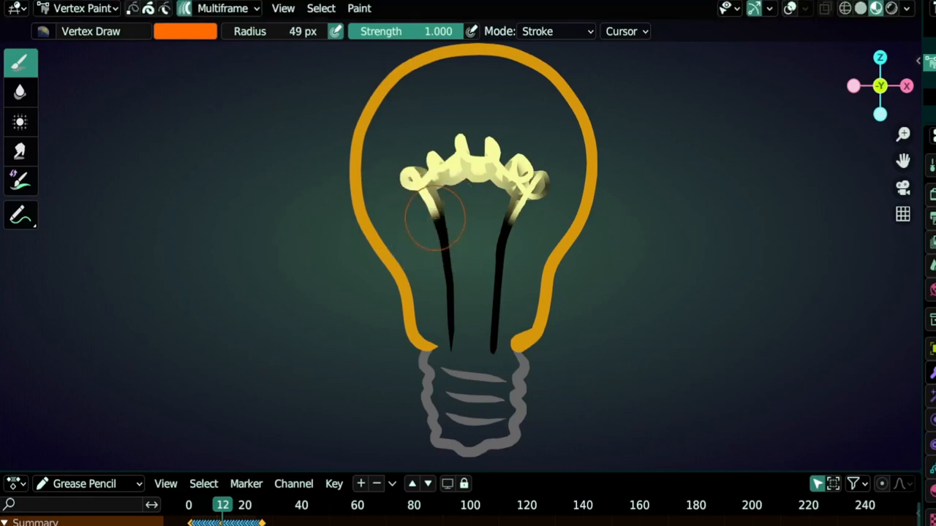
# - Brush orange onto the filament wires and yellow along the bulb's outline with Vertex Draw
pyautogui.click(21, 90)
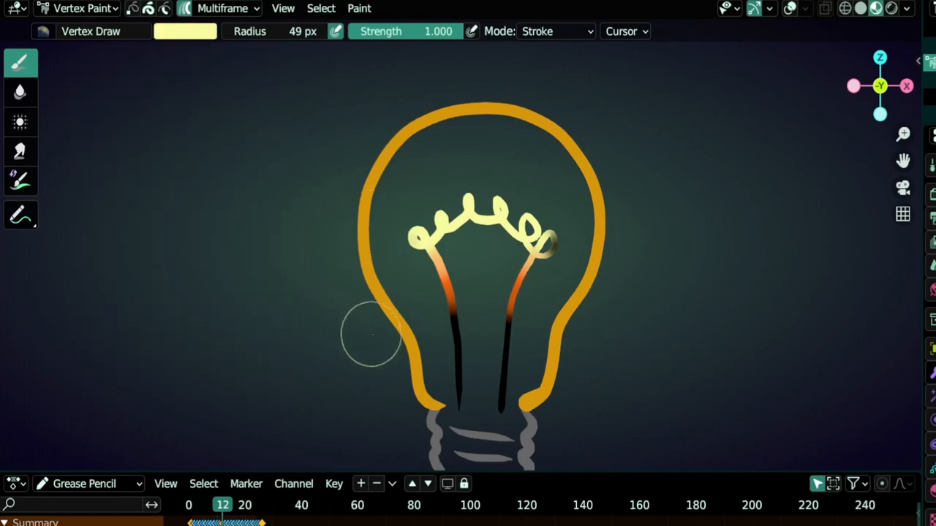
pyautogui.moveTo(369, 333); pyautogui.dragTo(402, 143)
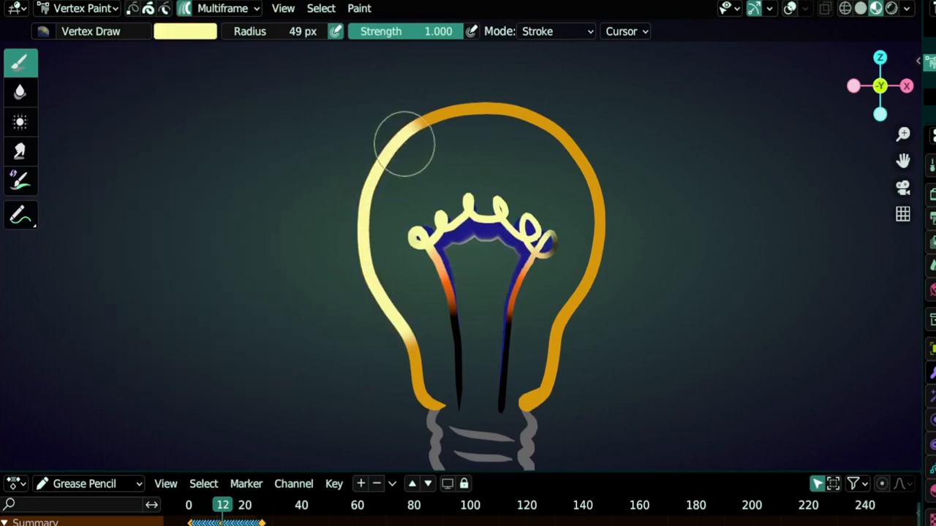
pyautogui.click(21, 94)
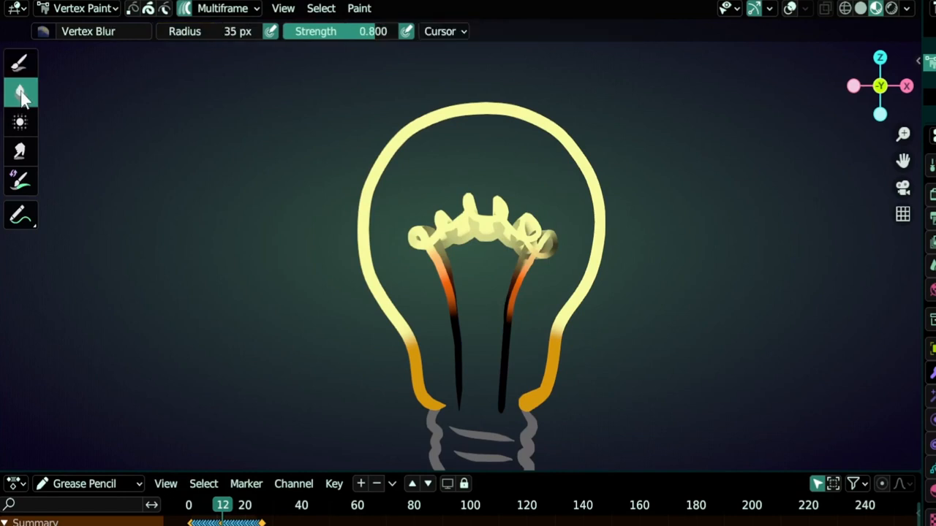